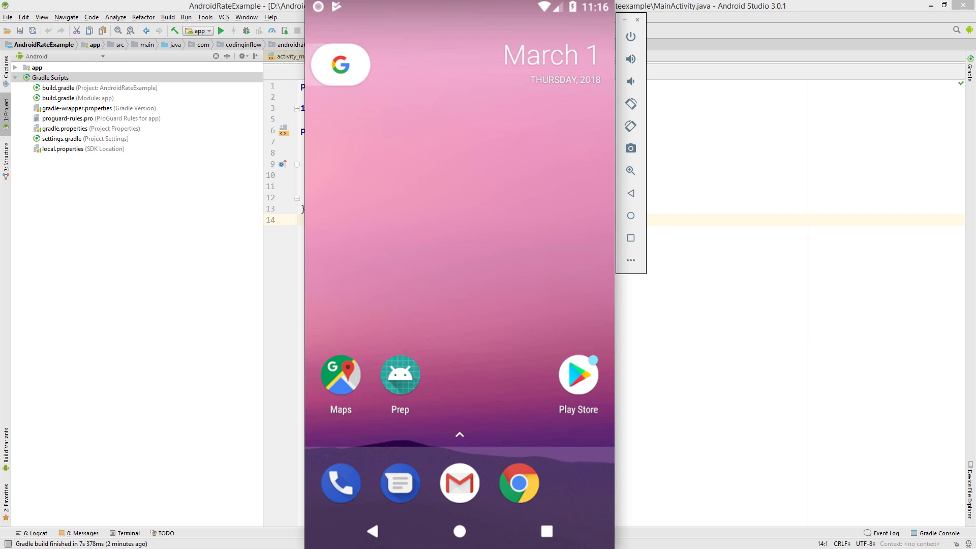
- Dismiss the emulator's rating dialog view and return to MainActivity.java in the editor
click(399, 374)
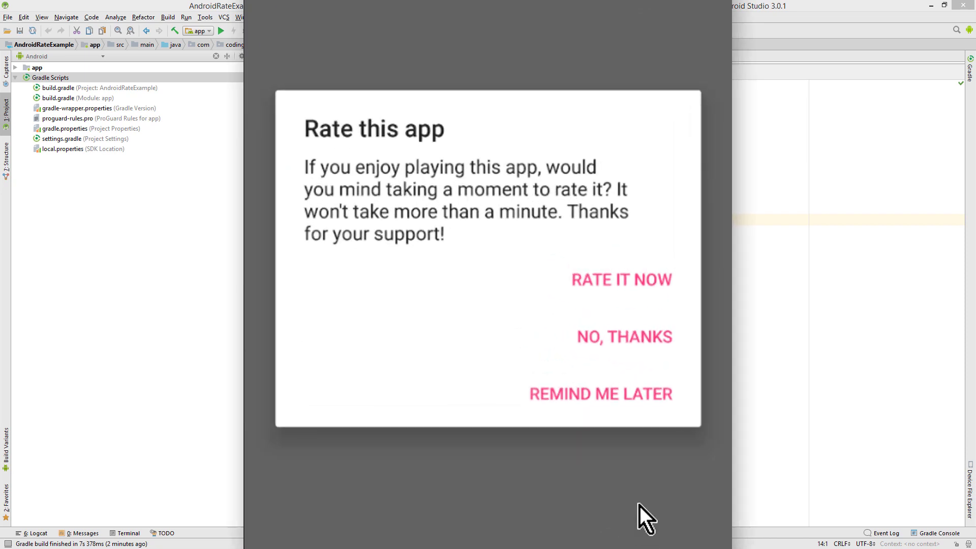
mouse_move(702, 321)
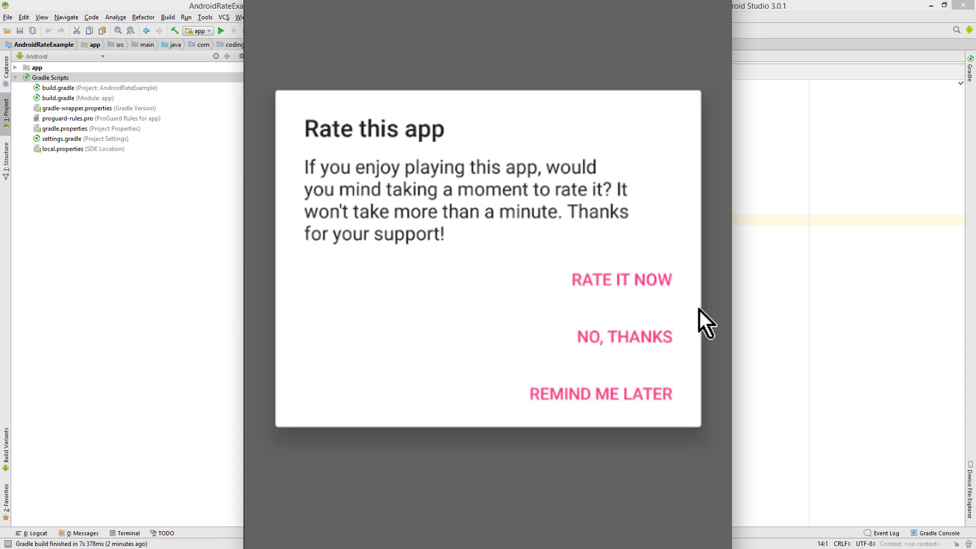
mouse_move(647, 310)
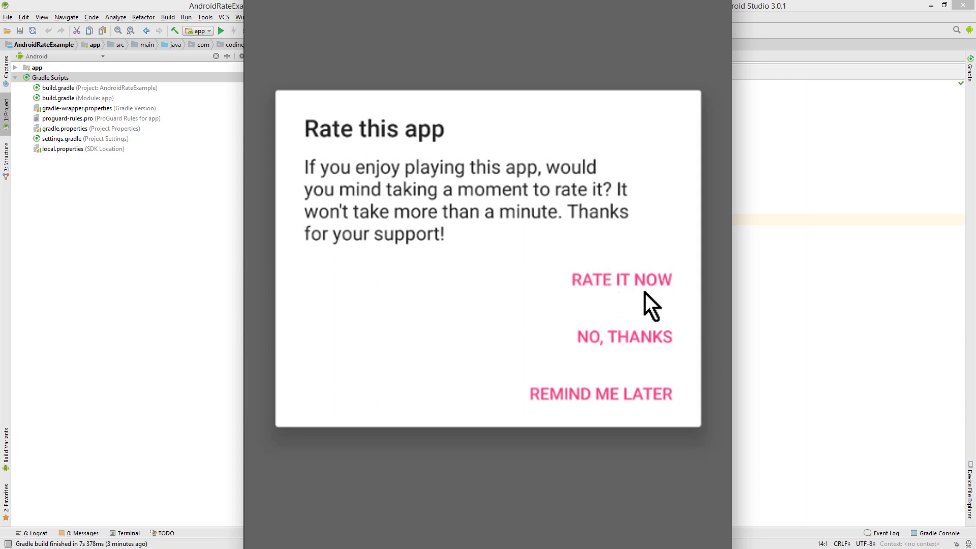
mouse_move(581, 342)
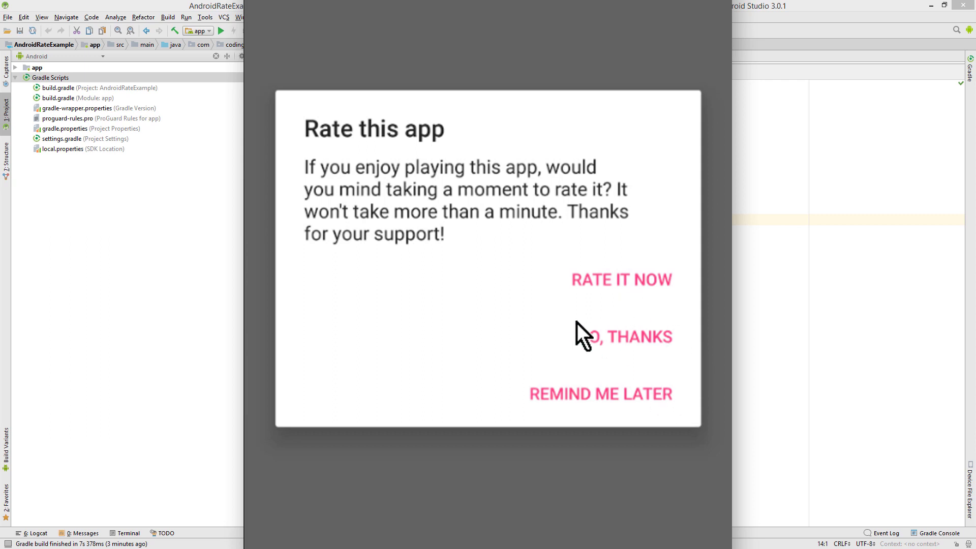
mouse_move(666, 469)
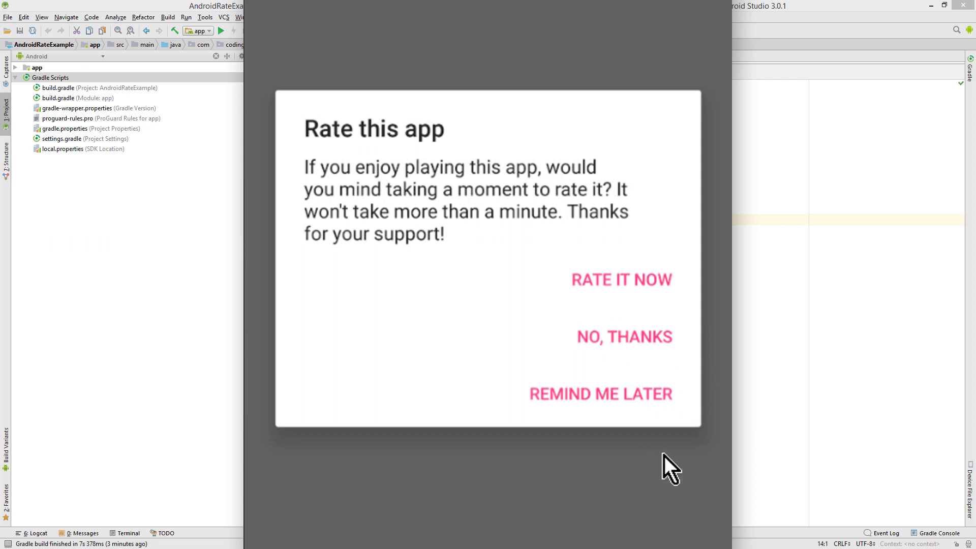
mouse_move(697, 401)
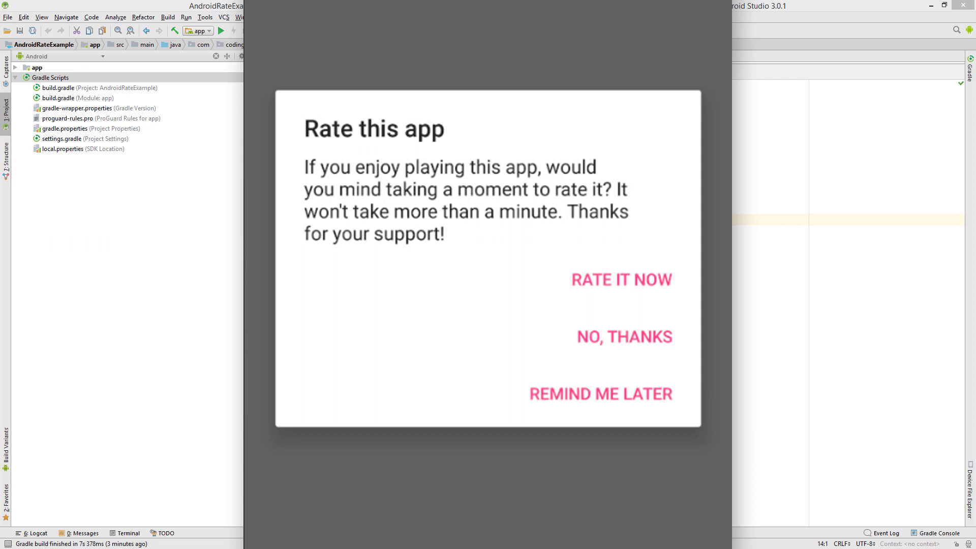
mouse_move(455, 443)
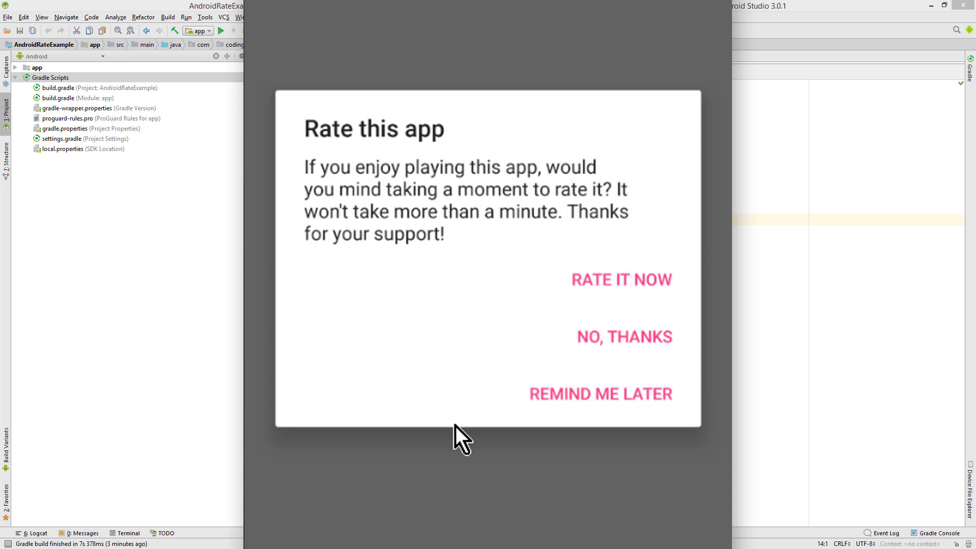
mouse_move(549, 452)
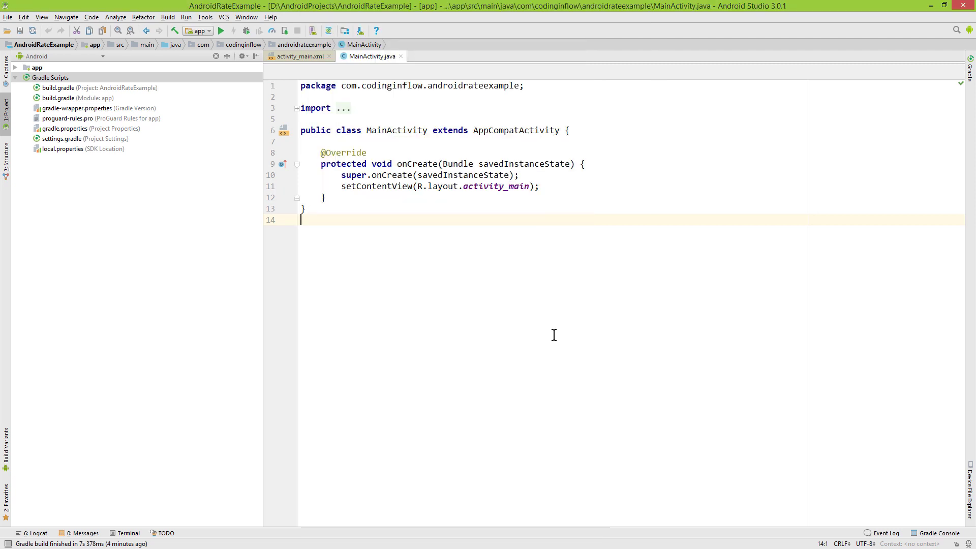
mouse_move(600, 327)
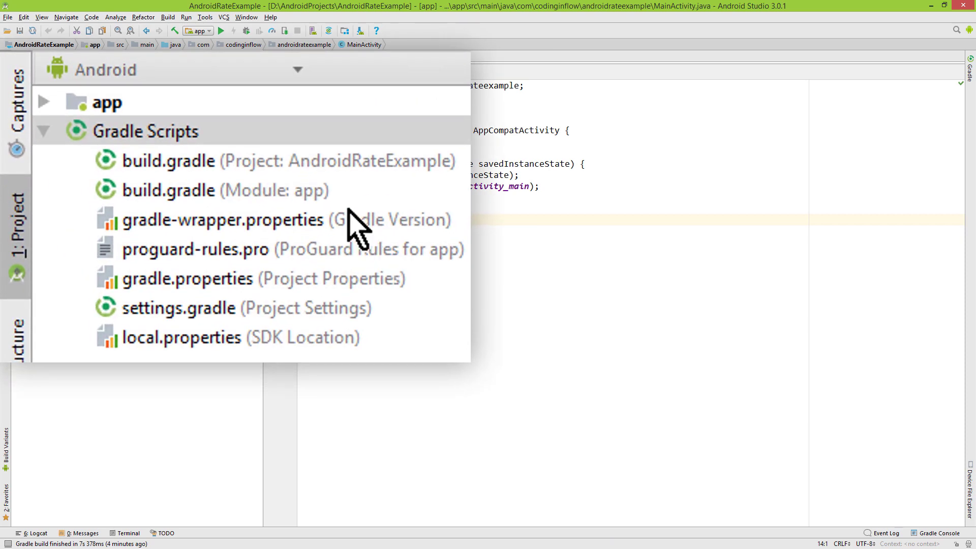
- Add implementation 'com.github.hotchemi:android-rate:1.0.1' to app build.gradle dependencies and sync
click(210, 190)
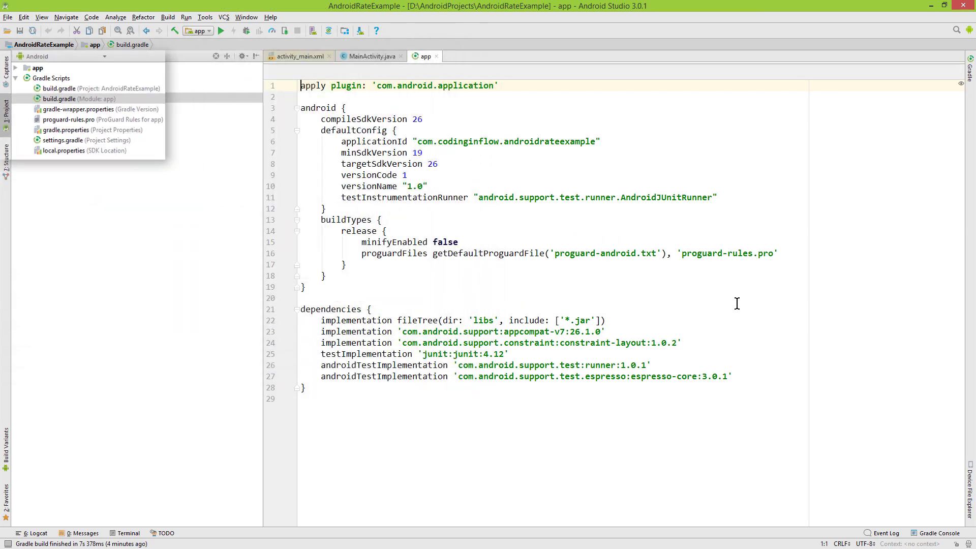
text(im)
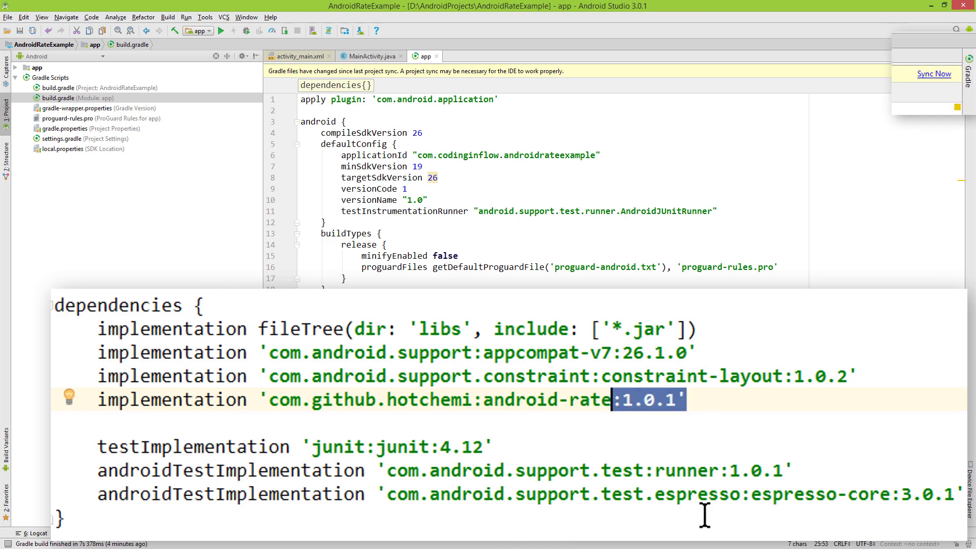
click(933, 73)
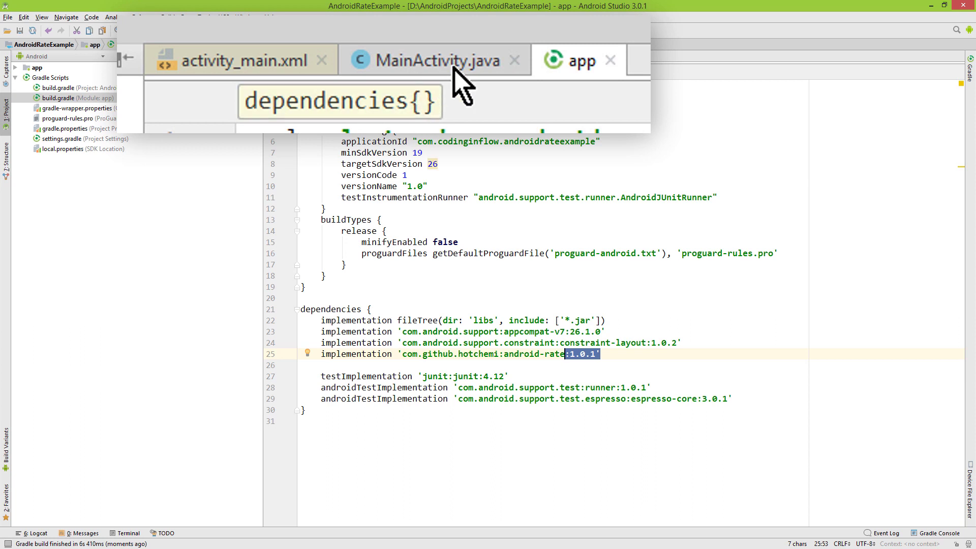
- Write AppRate.with(this) below setContentView in MainActivity's onCreate, starting the method chain
click(428, 60)
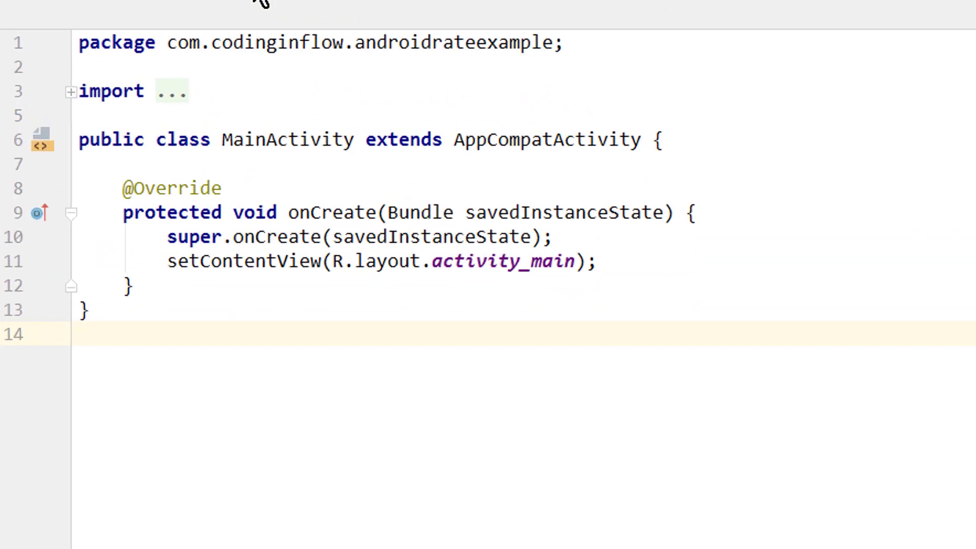
mouse_move(268, 15)
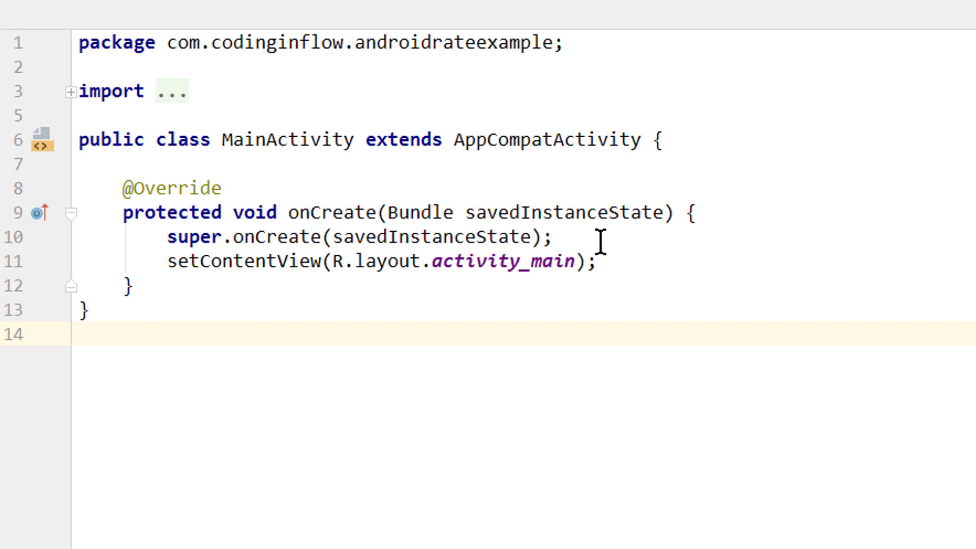
mouse_move(622, 266)
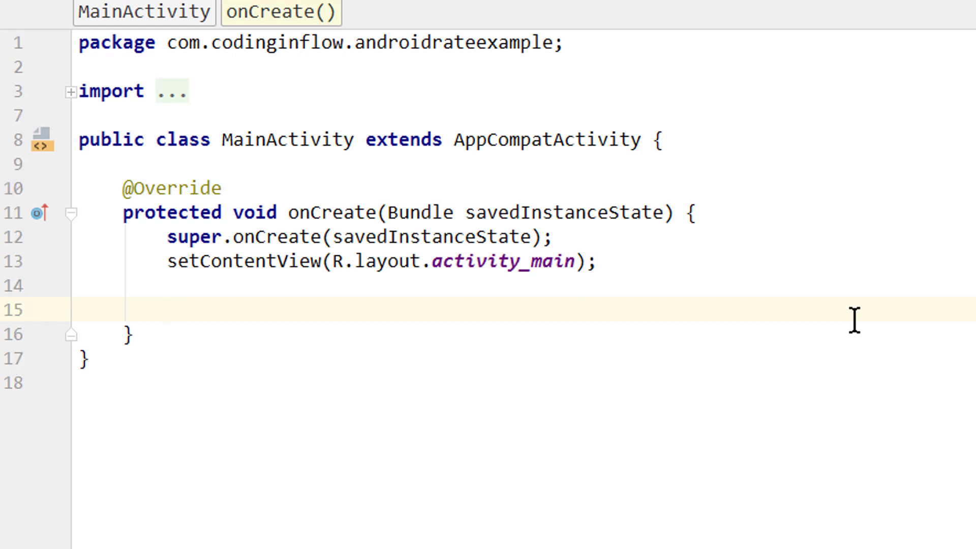
text(AppRate.w)
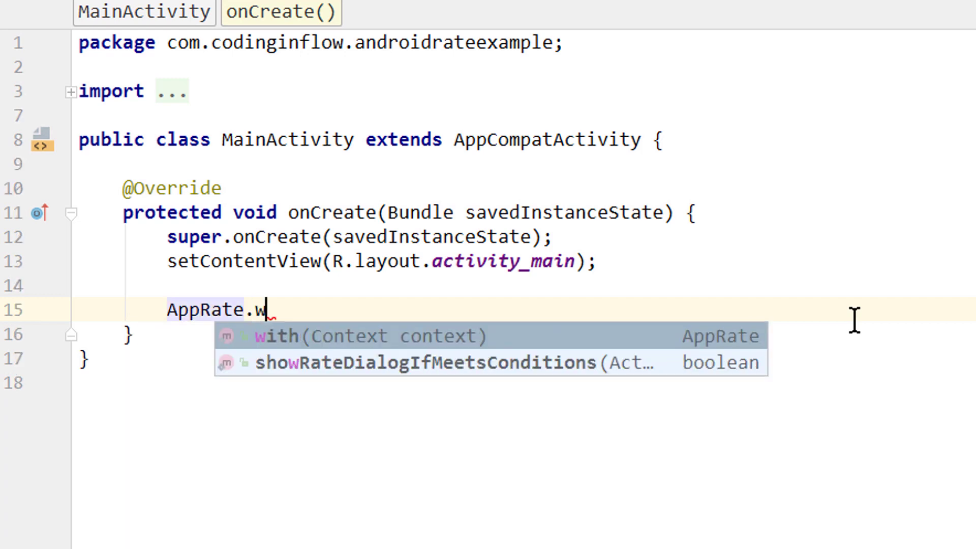
text(ith(this)
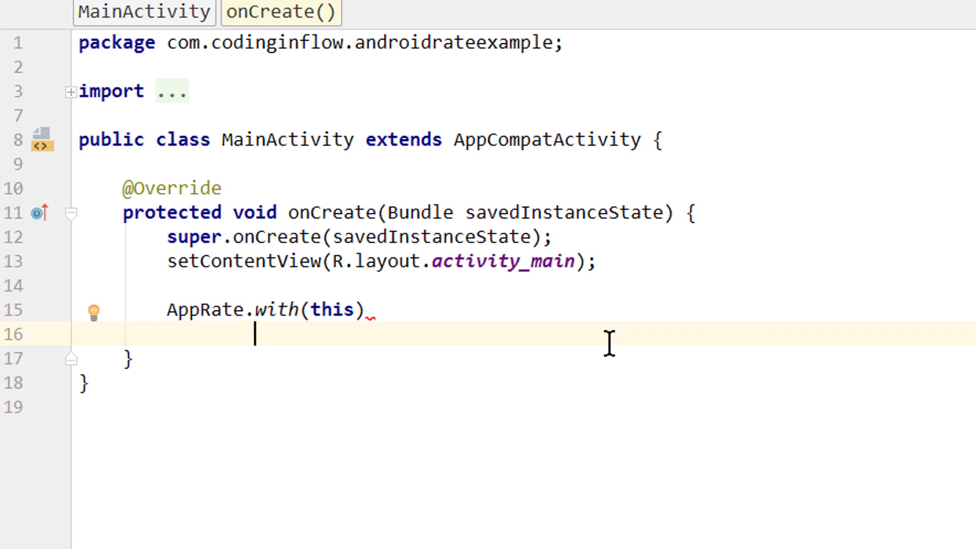
text(.setInstallDays()
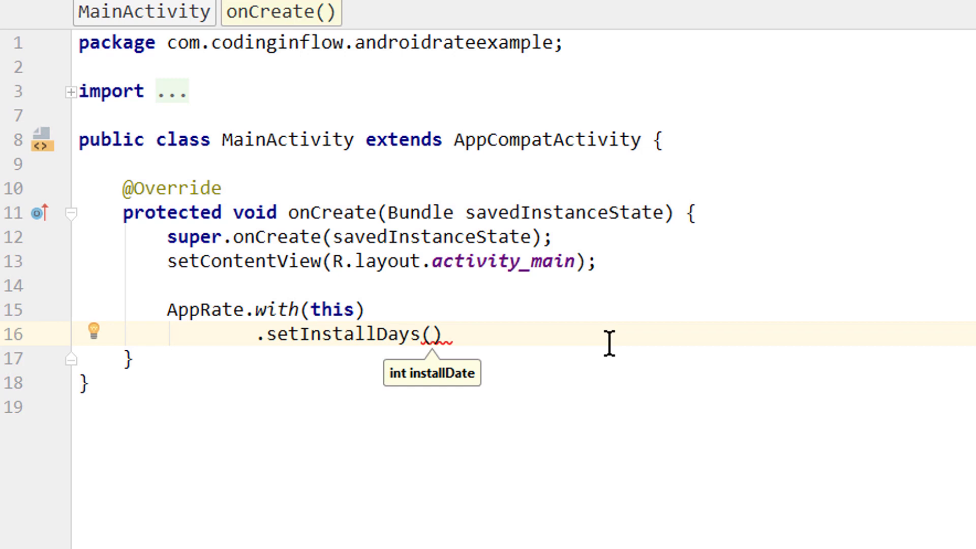
- Chain .setInstallDays(1) and .setLaunchTimes(3) onto AppRate.with(this)
text(1)
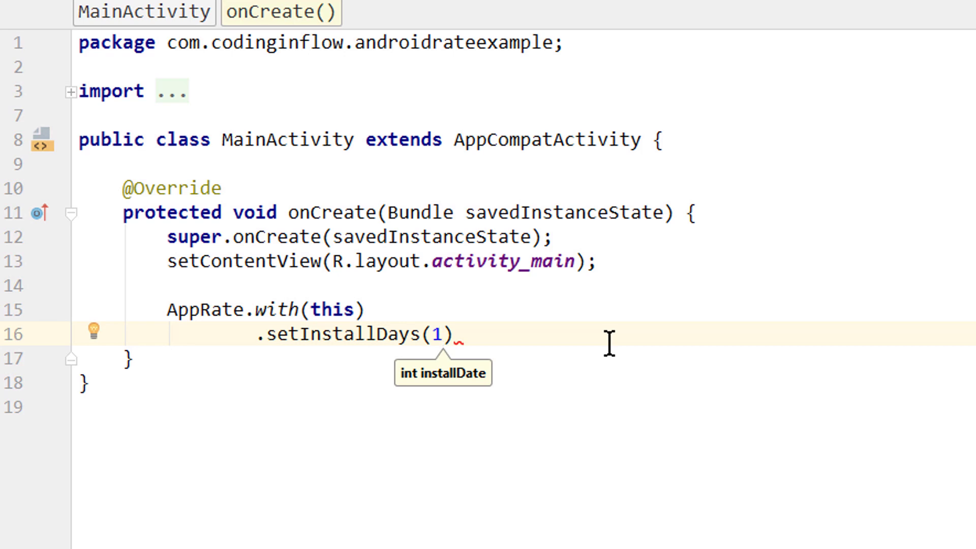
key(Backspace)
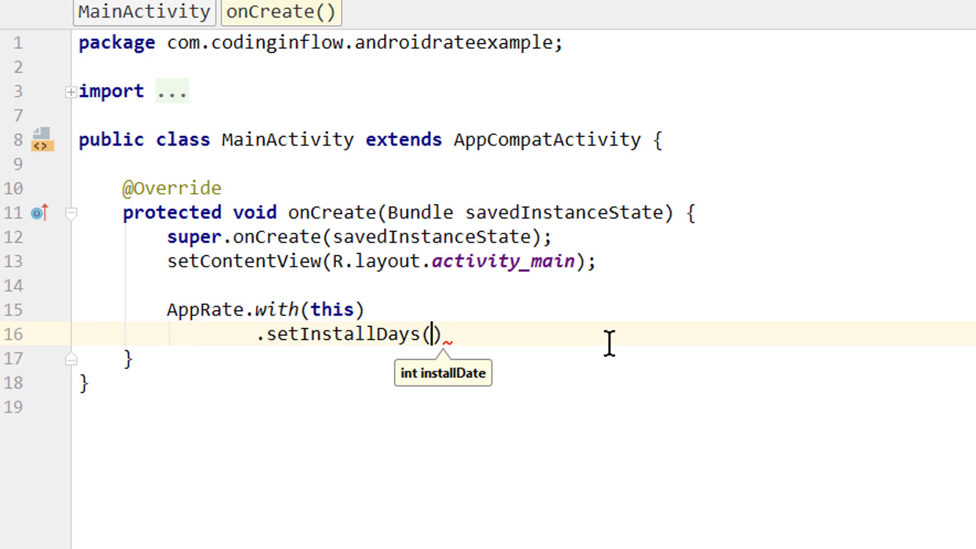
text(0)
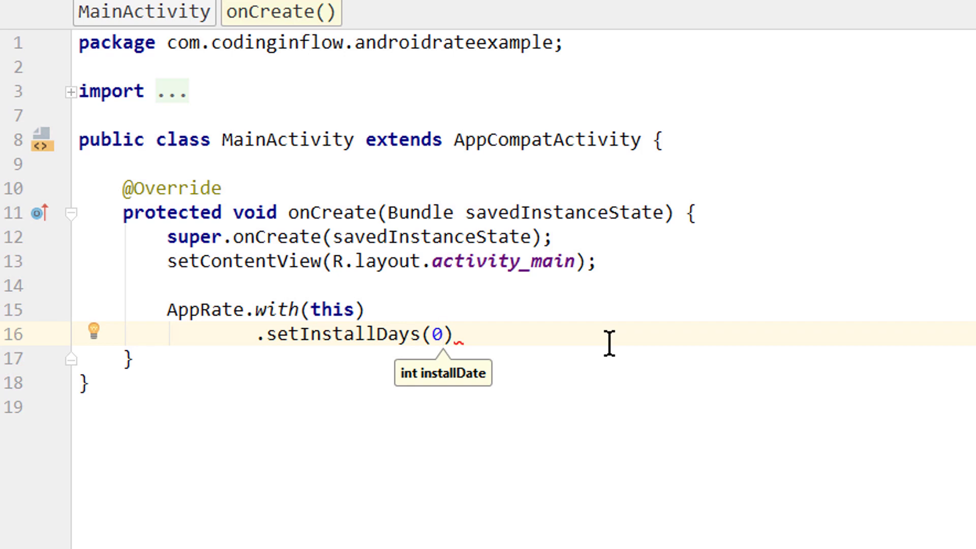
text(1)
text(.setLaunchTimes()
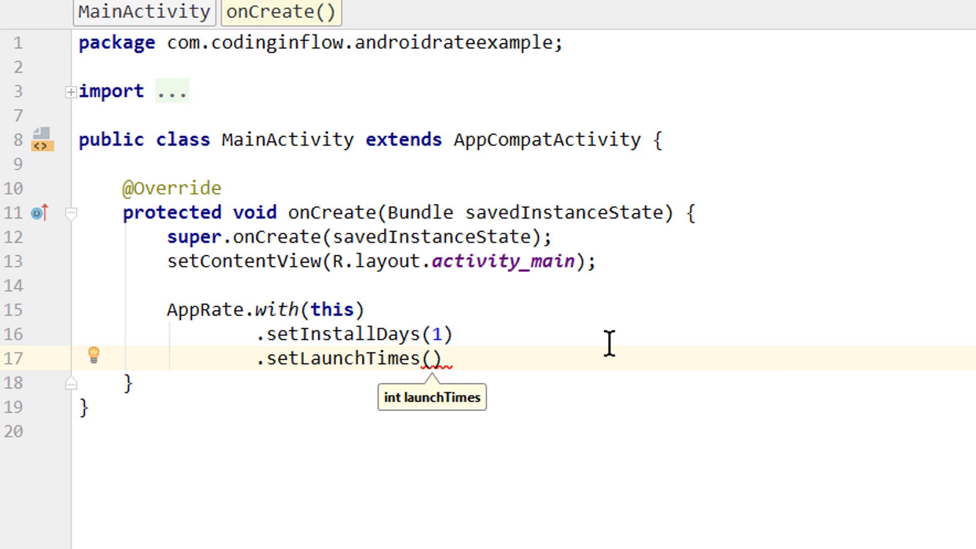
text(3)
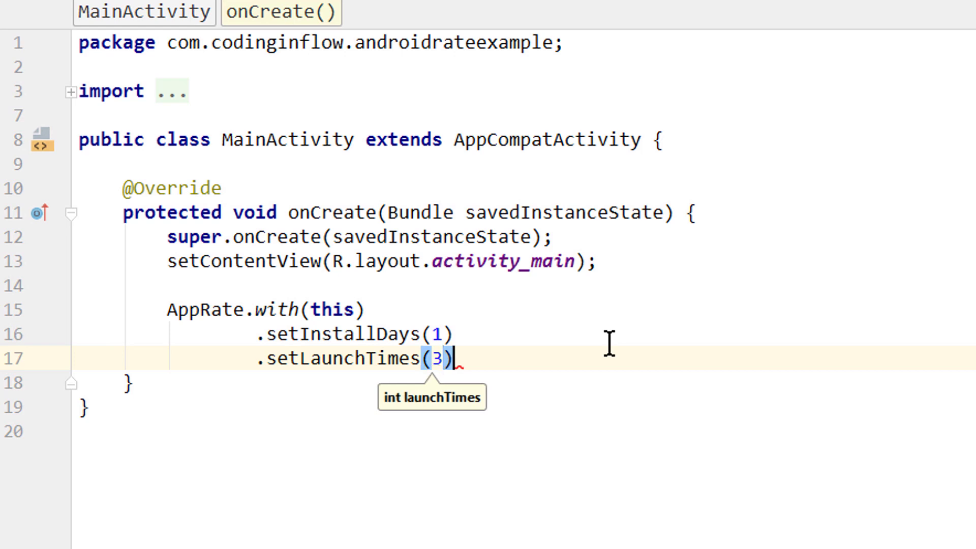
mouse_move(259, 348)
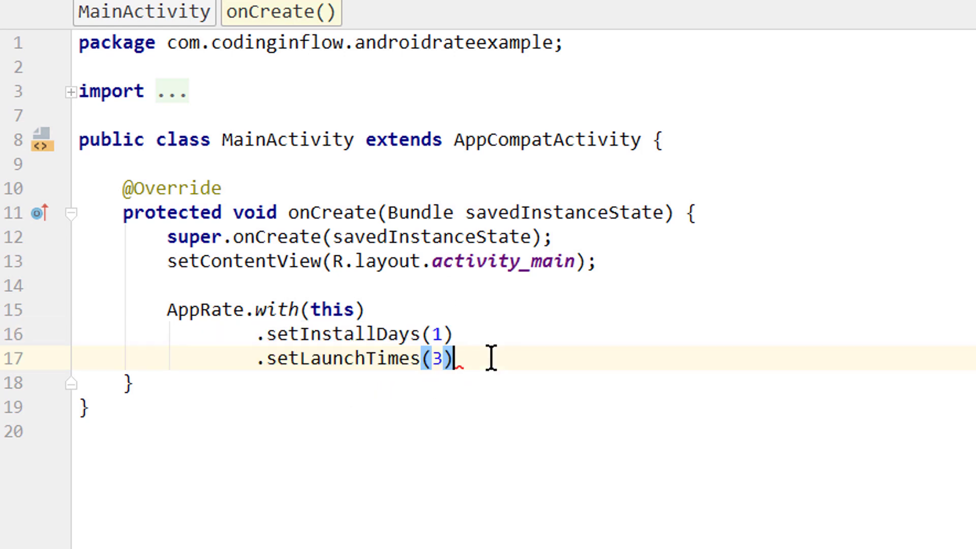
mouse_move(487, 315)
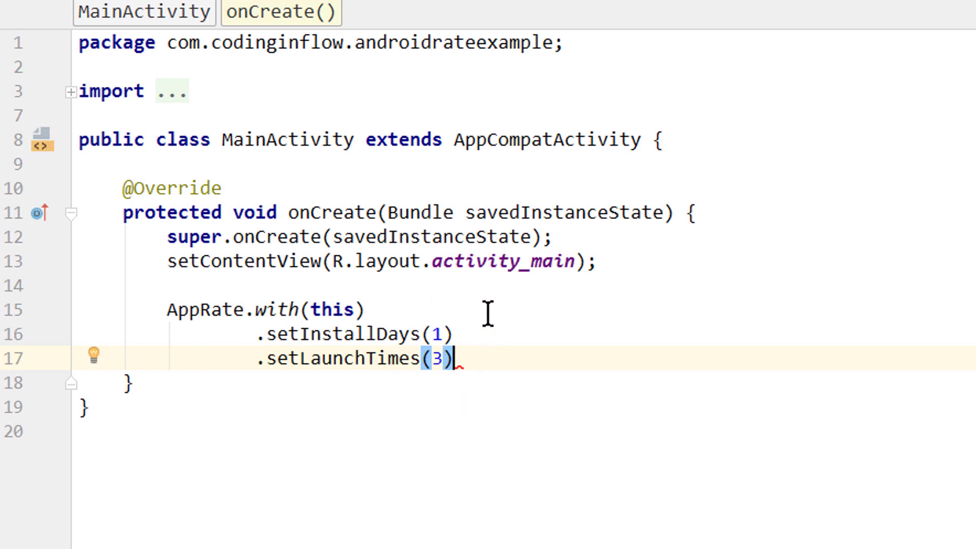
mouse_move(465, 385)
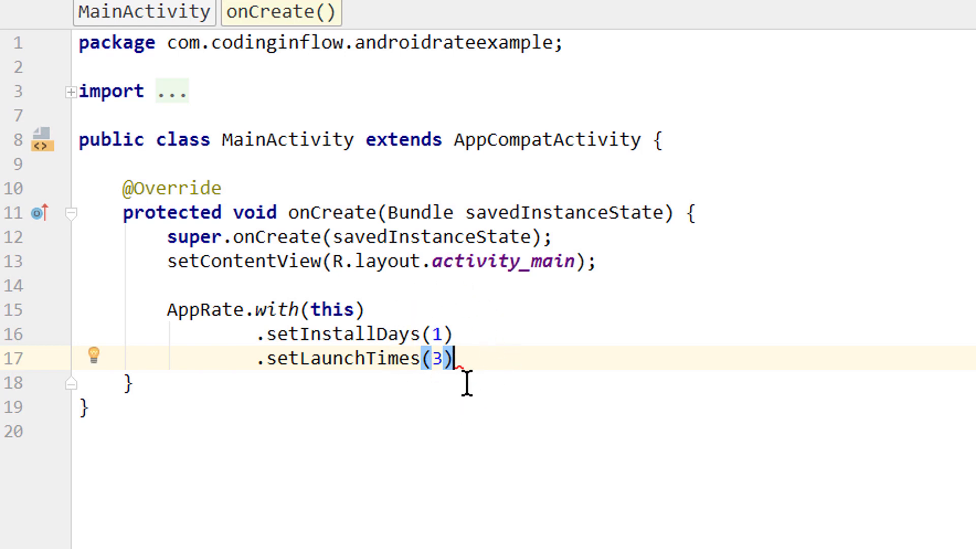
mouse_move(474, 359)
text(.set)
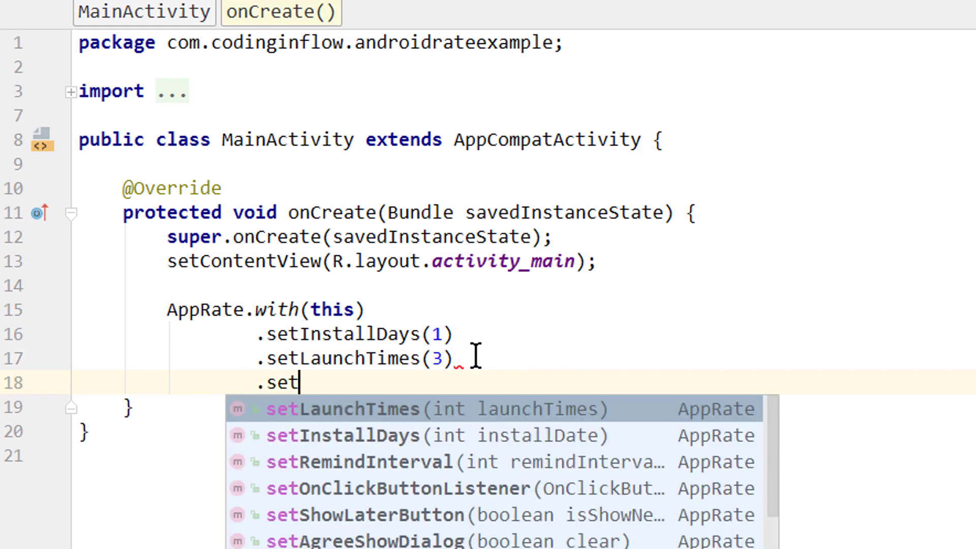
- Add .setRemindInterval(2) and end the chain with .monitor();
text(RemindInterval()
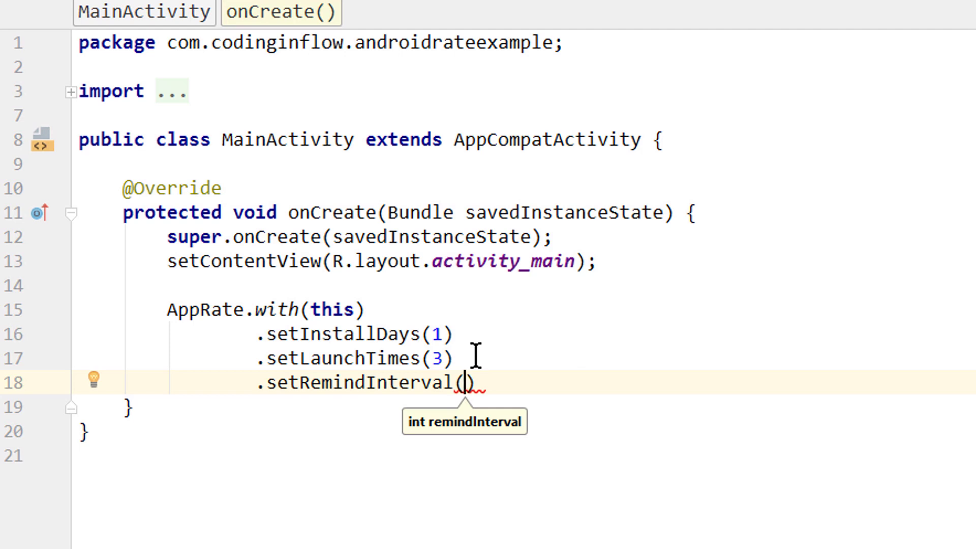
text(2)
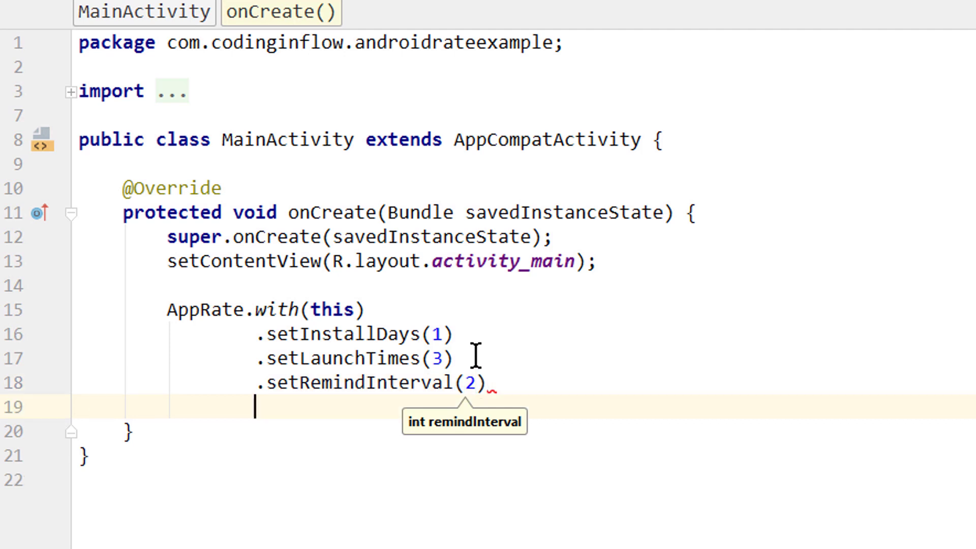
text(.monitor();)
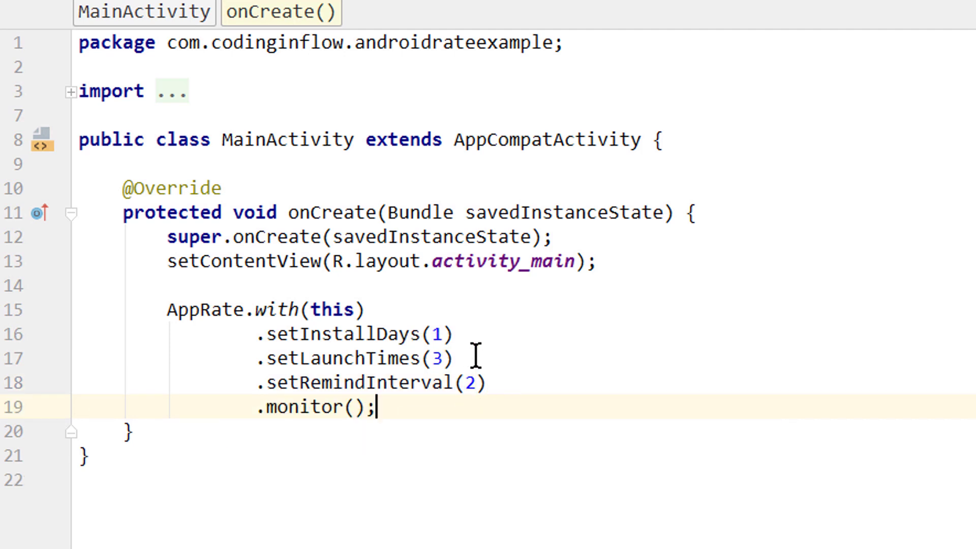
key(Enter)
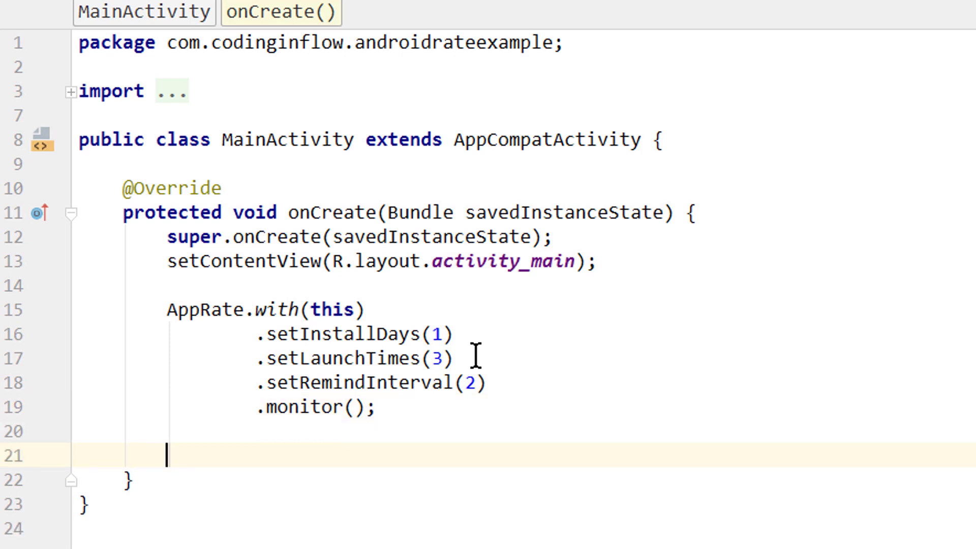
- Add AppRate.showRateDialogIfMeetsConditions(this); on the next line in onCreate
text(App)
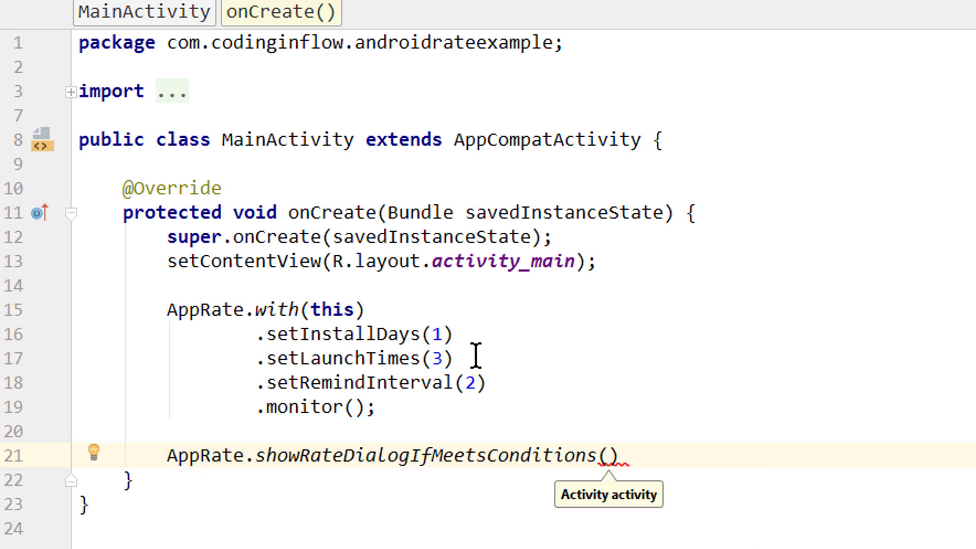
text(this)
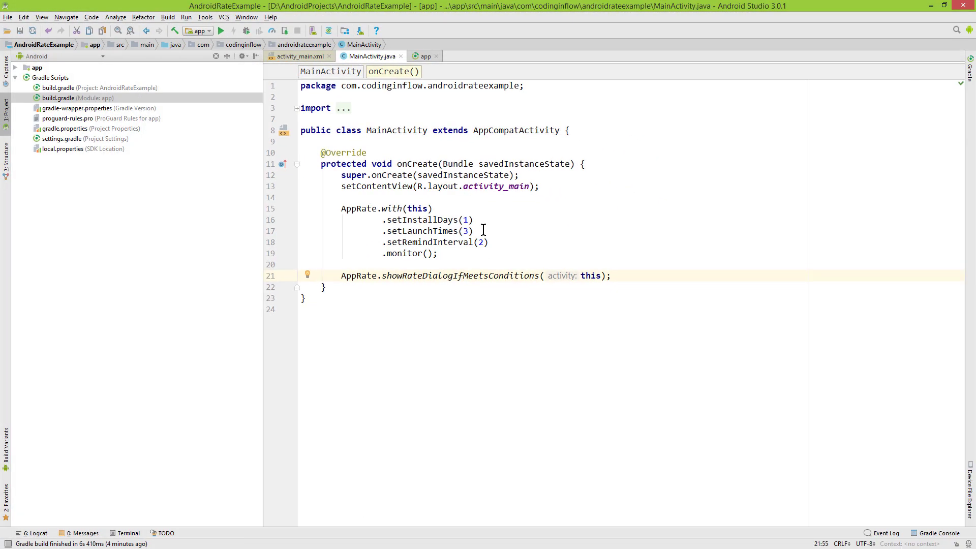
- Switch to the emulator, exit the app, and relaunch Android Rate Example from the app drawer twice
click(213, 30)
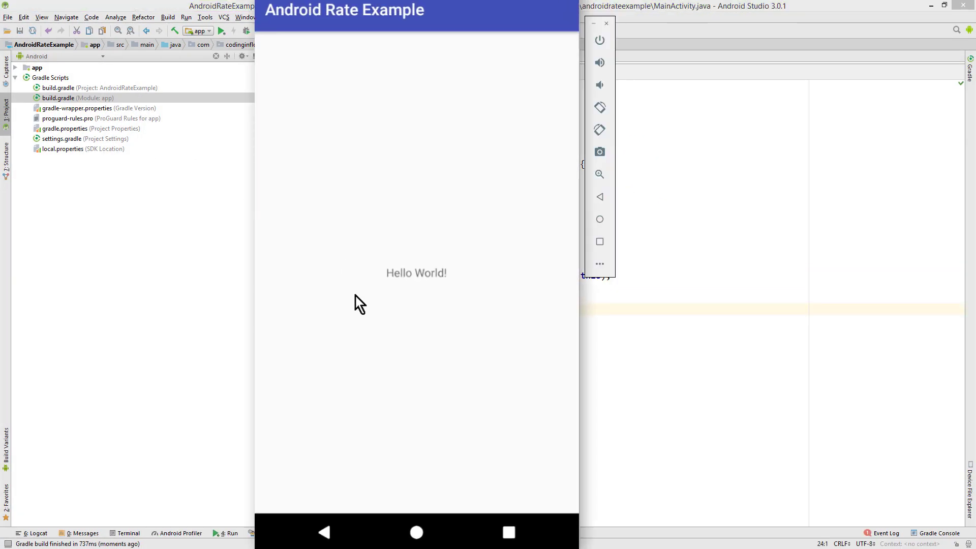
mouse_move(423, 406)
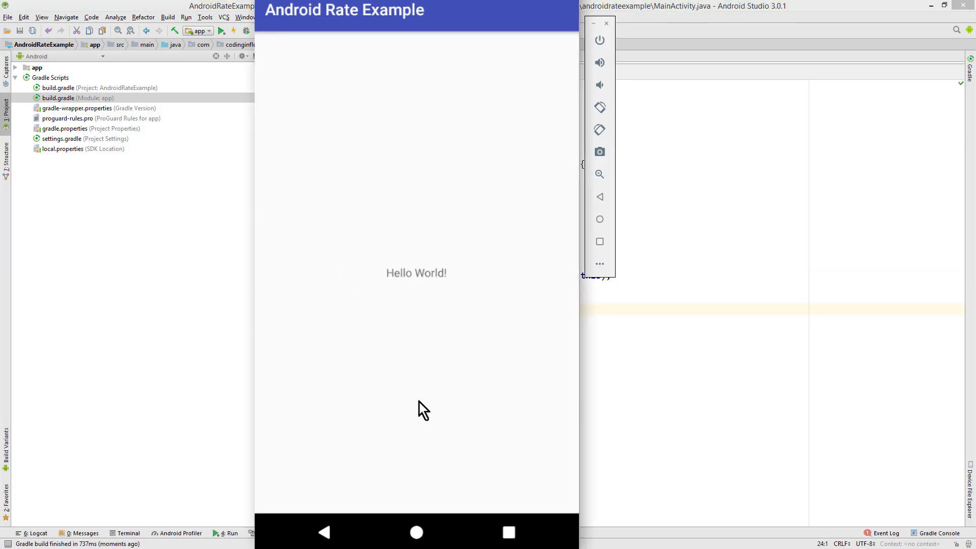
click(416, 533)
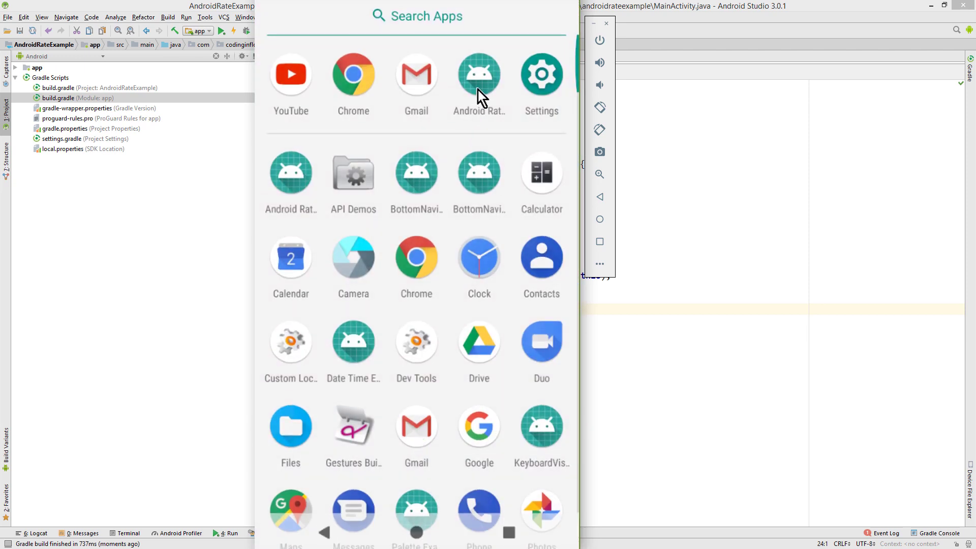
click(480, 73)
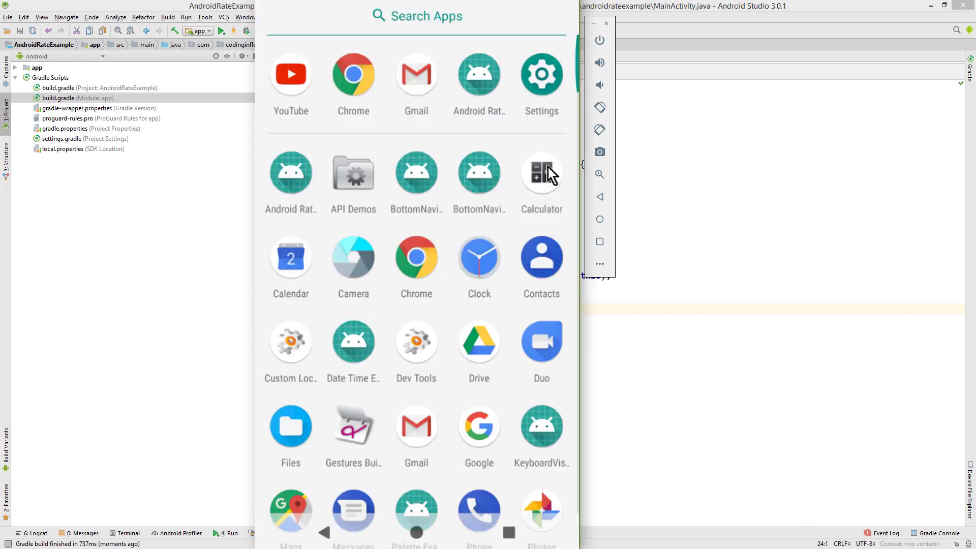
click(480, 74)
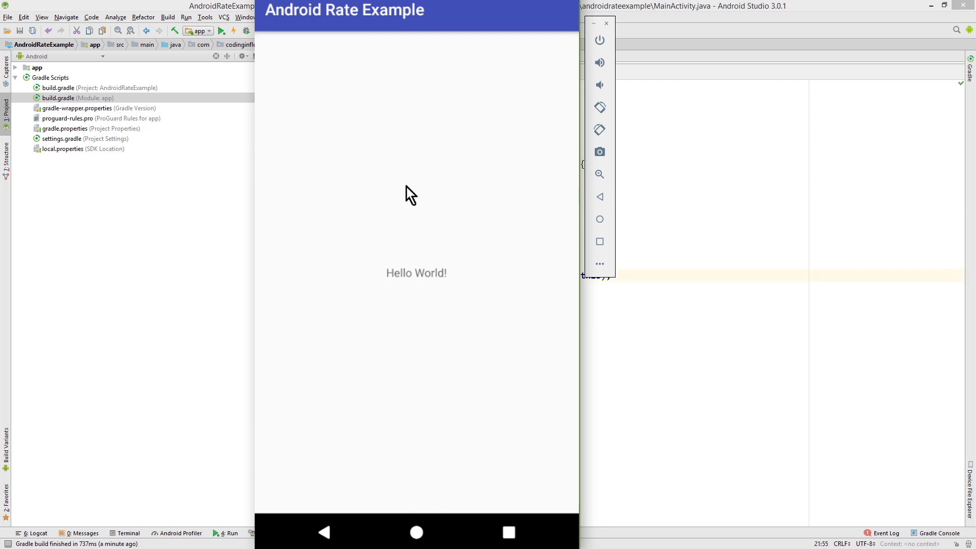
mouse_move(335, 543)
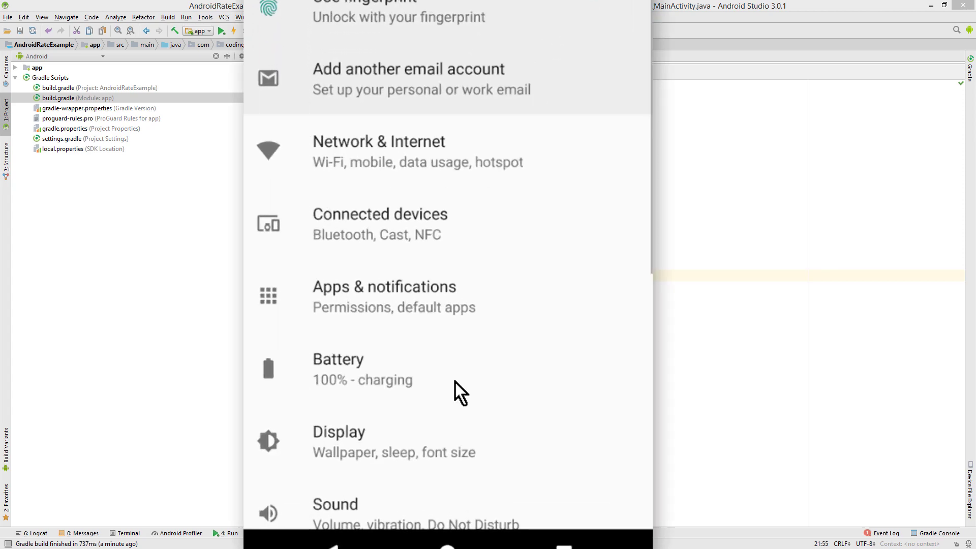
- Disable Automatic date & time in Settings and set the device date to March 3
scroll(down, 3)
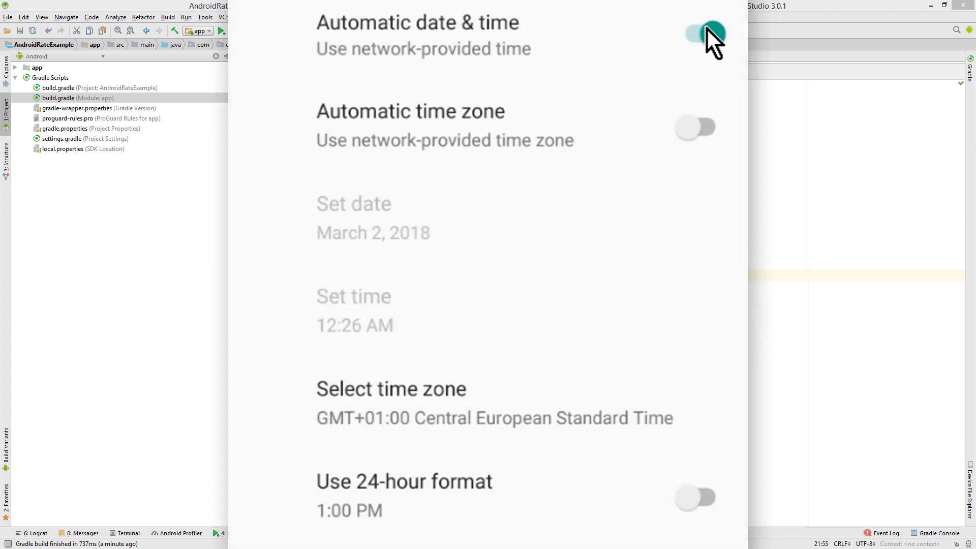
click(353, 204)
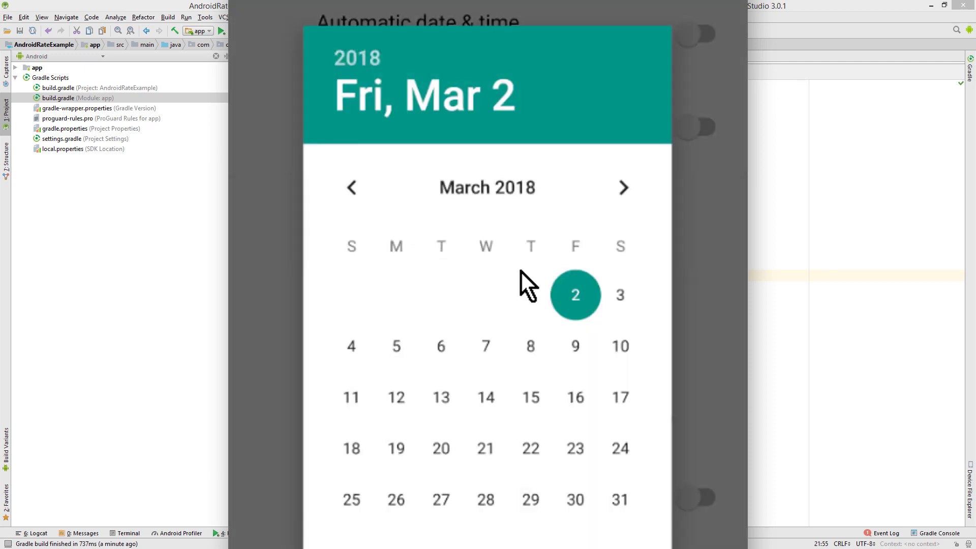
click(620, 295)
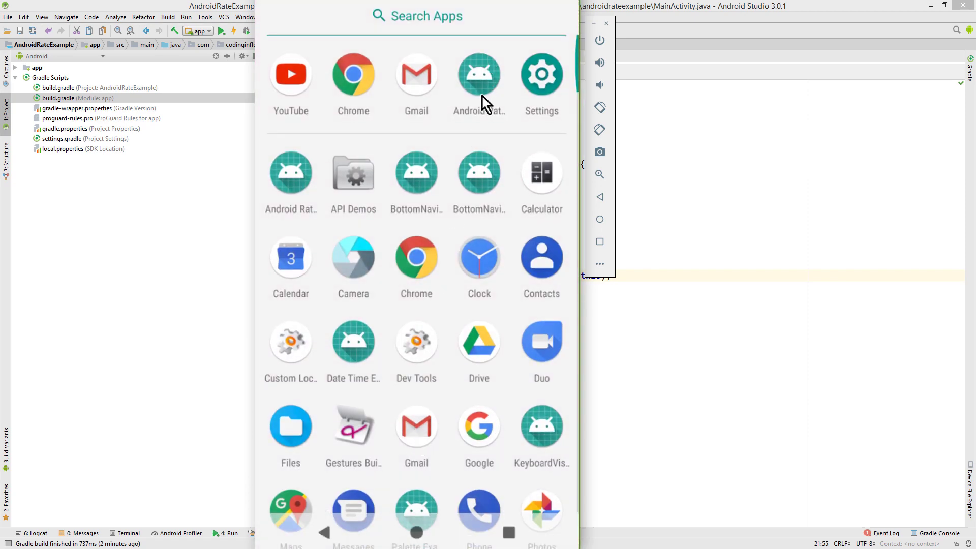
- Launch the app, choose REMIND ME LATER on the rating dialog, then reopen it to confirm it stays hidden
click(478, 76)
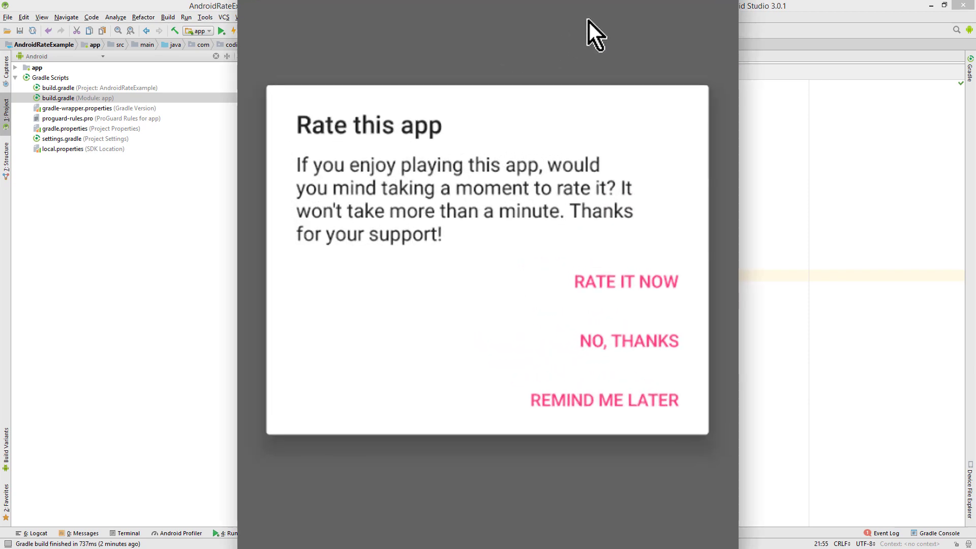
mouse_move(637, 290)
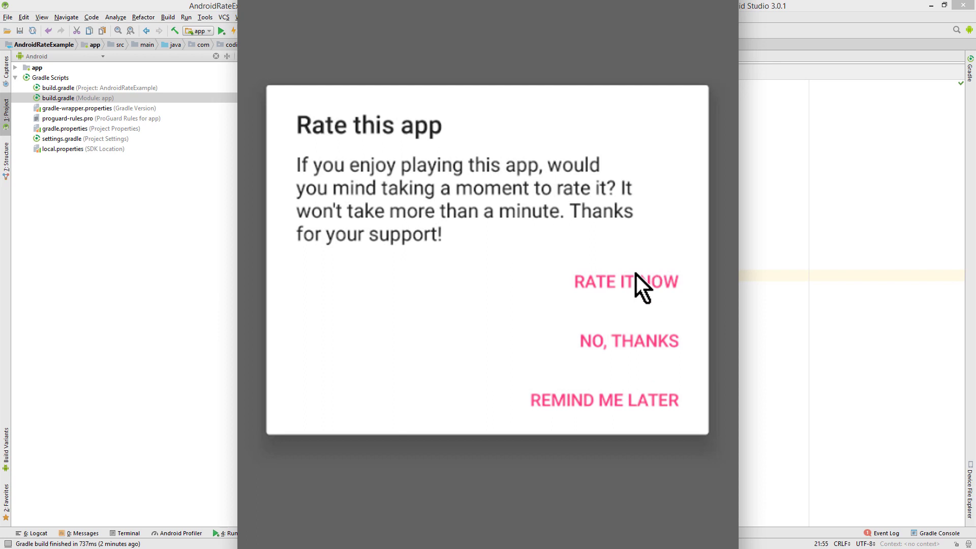
mouse_move(616, 339)
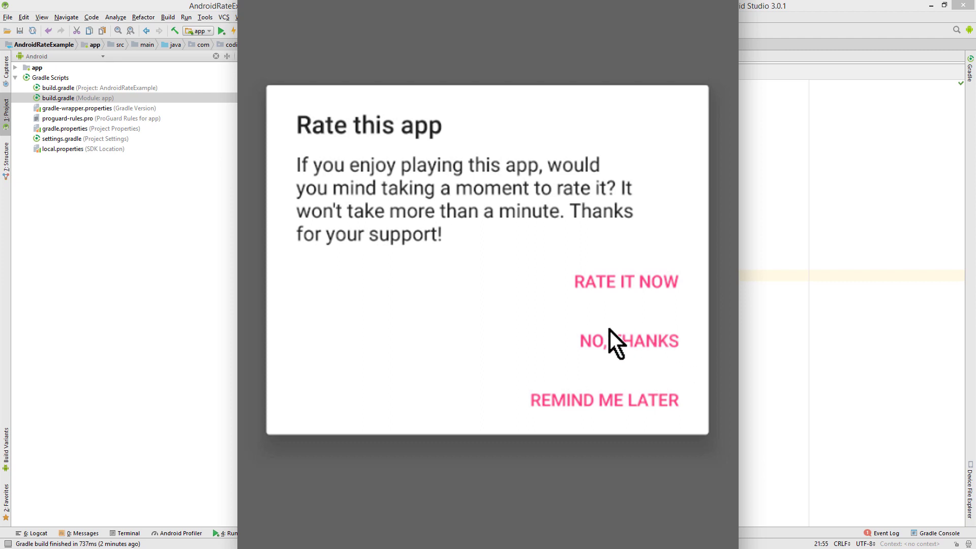
mouse_move(628, 417)
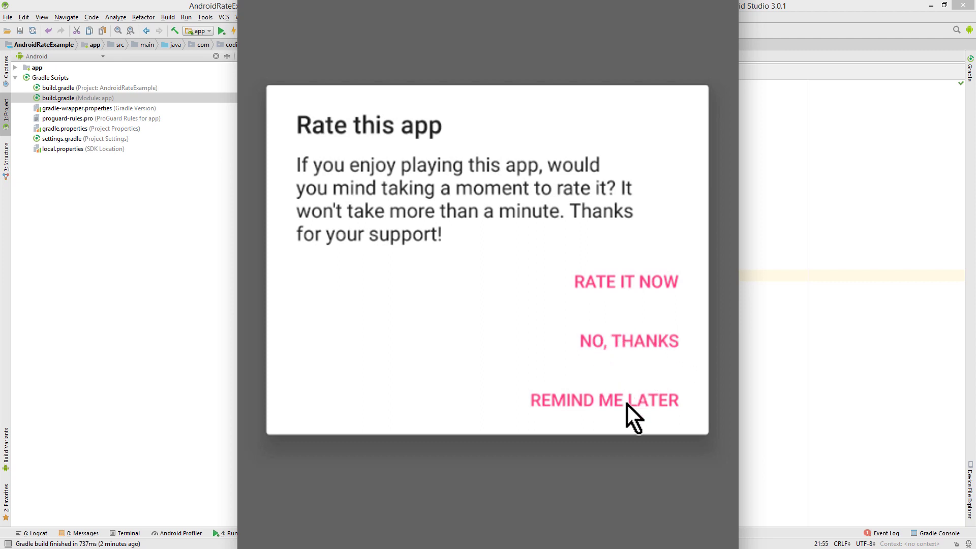
click(606, 400)
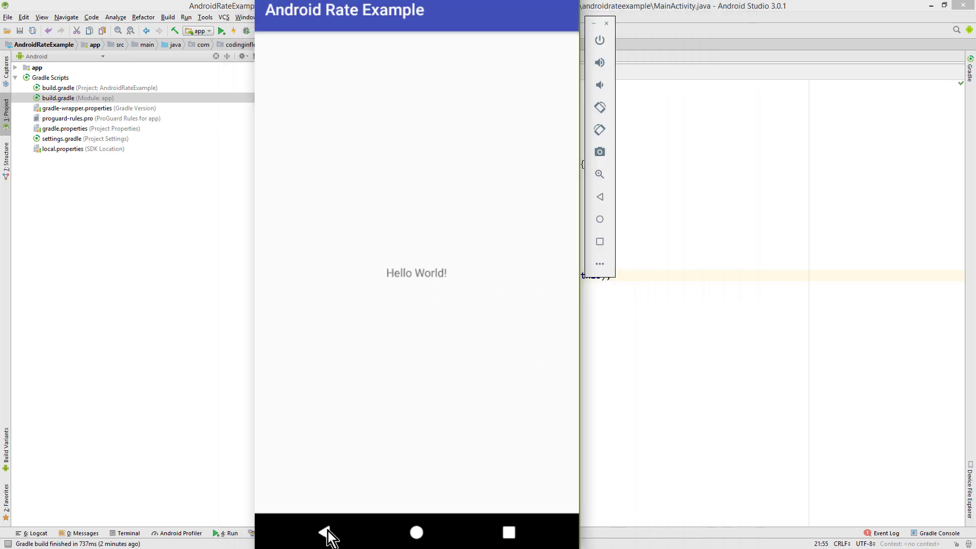
click(417, 532)
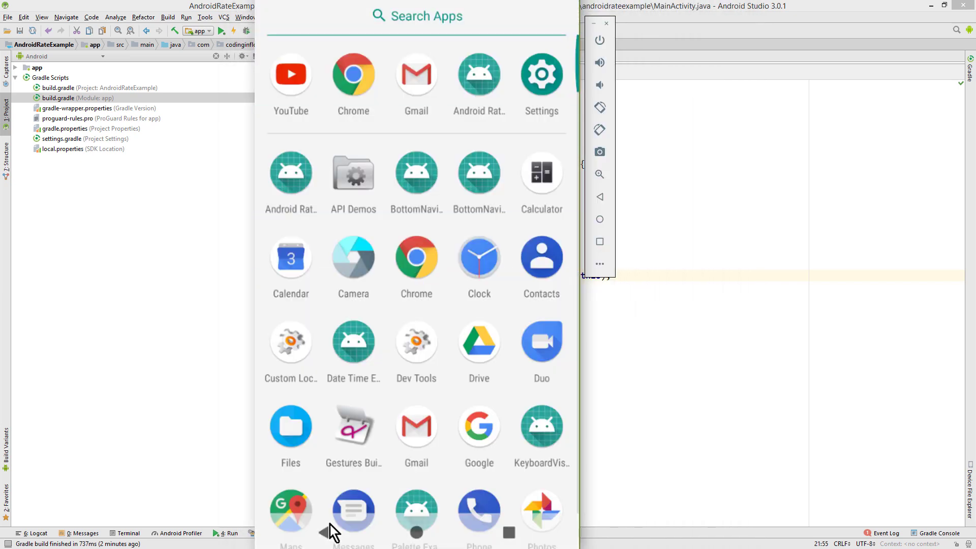
click(480, 73)
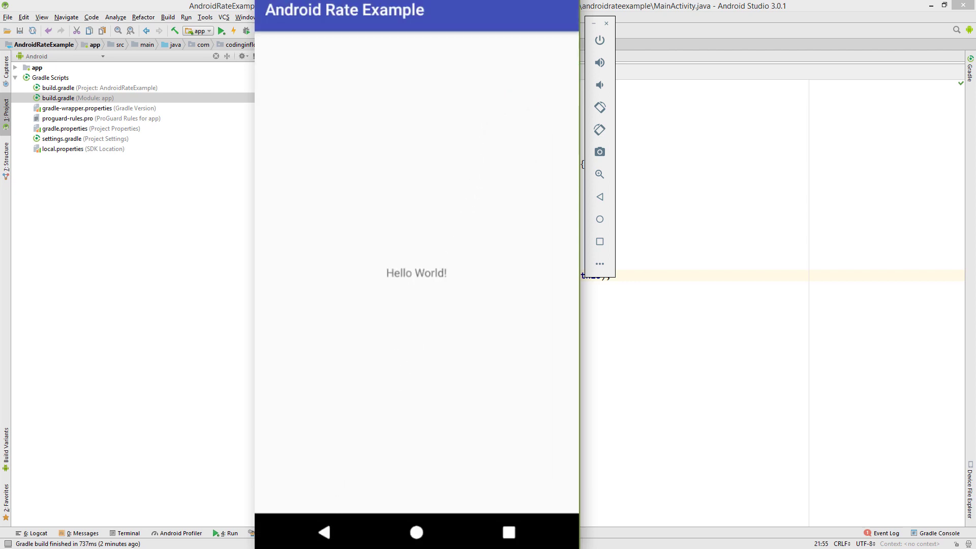
mouse_move(327, 508)
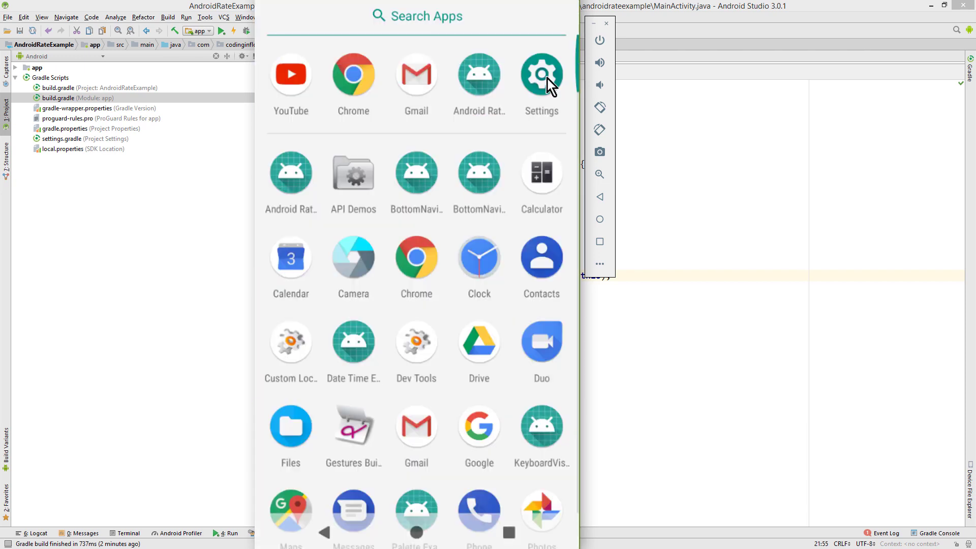
- In Settings > Date & time, set the device date to March 7, 2018 and return Home
click(541, 73)
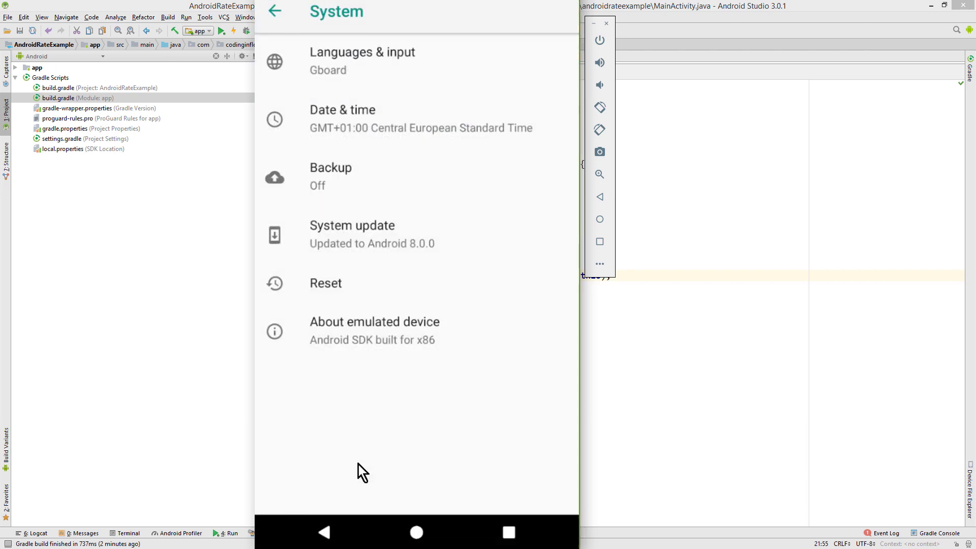
click(342, 118)
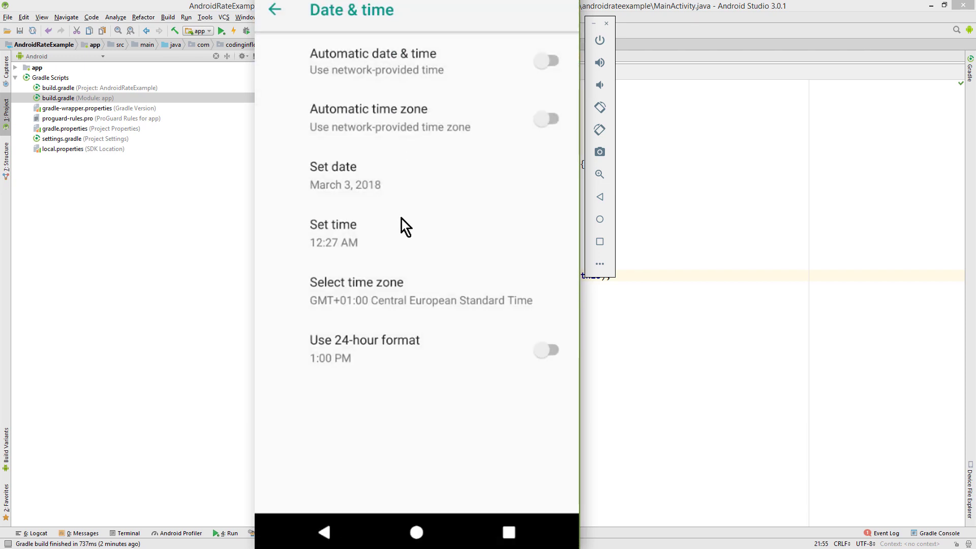
click(333, 167)
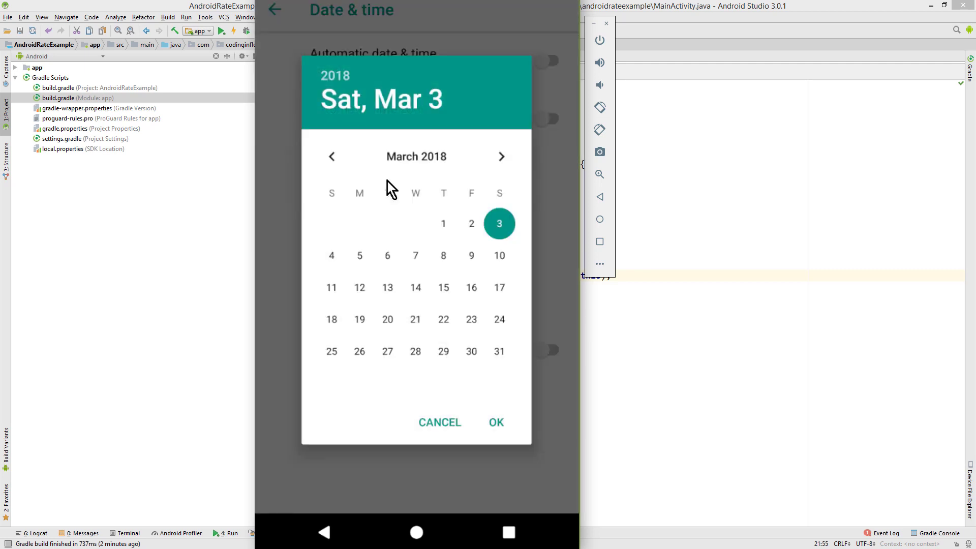
mouse_move(416, 261)
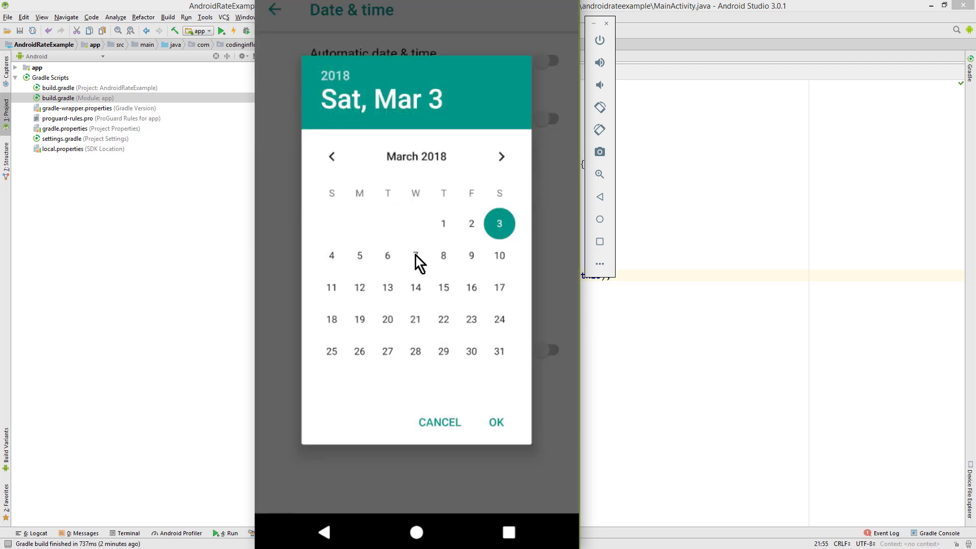
click(496, 421)
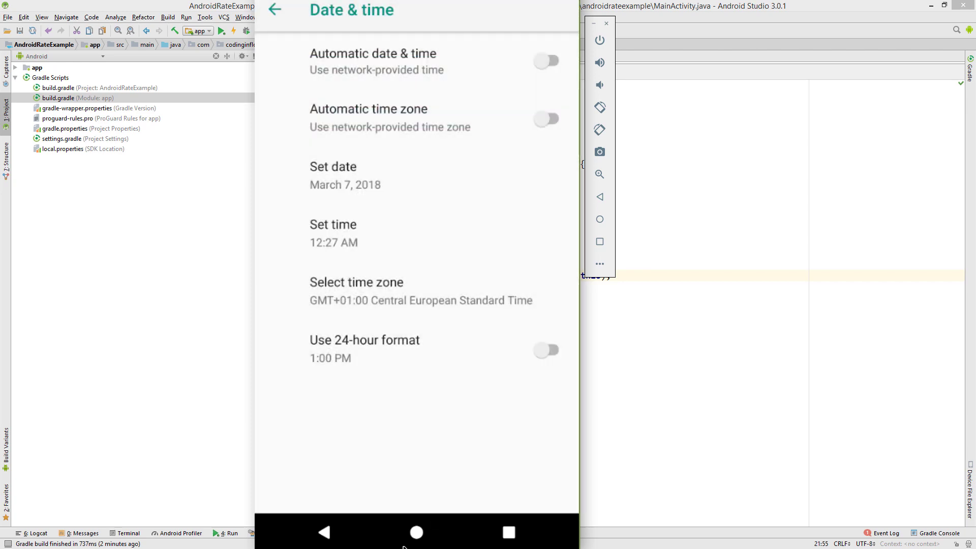
click(416, 533)
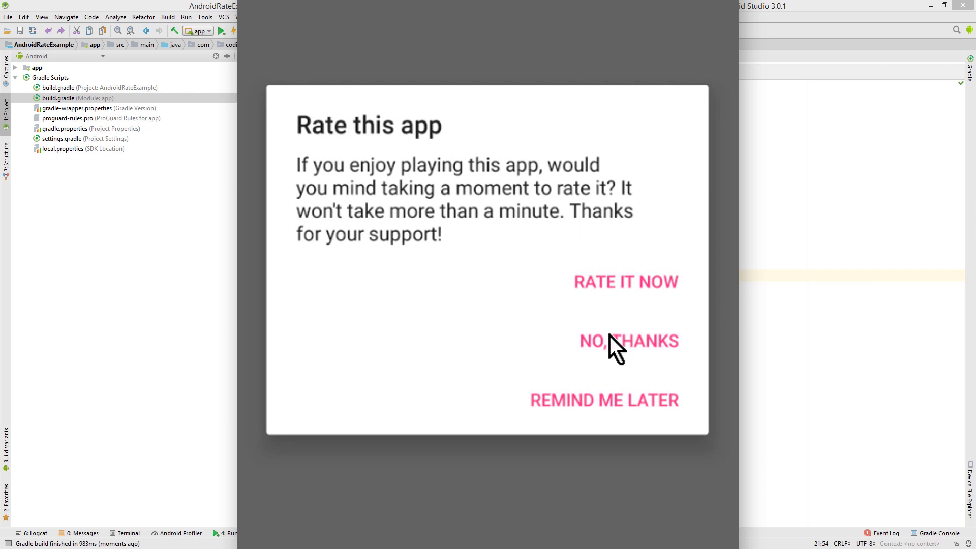
- Answer NO, THANKS on the Rate this app dialog
click(628, 342)
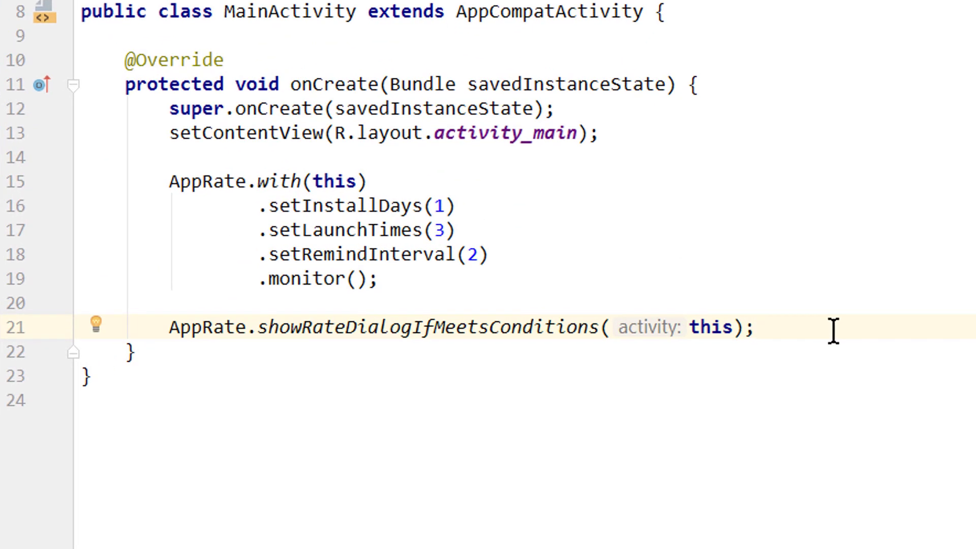
text(AppRate.with()
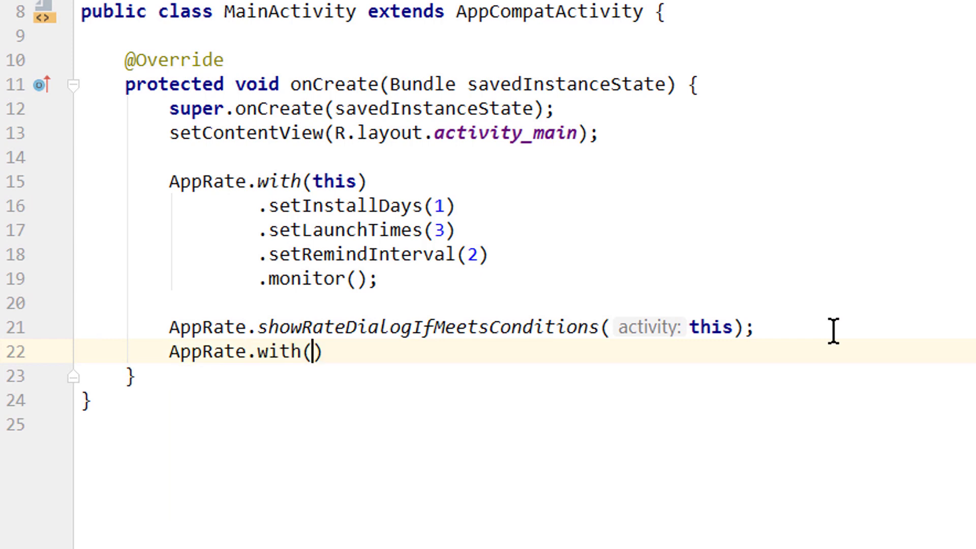
text(this)
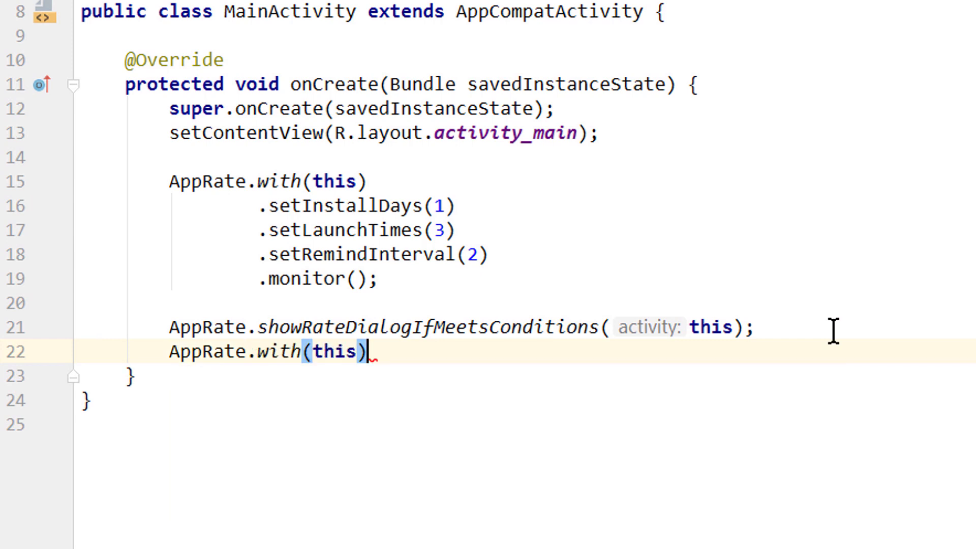
text(.c)
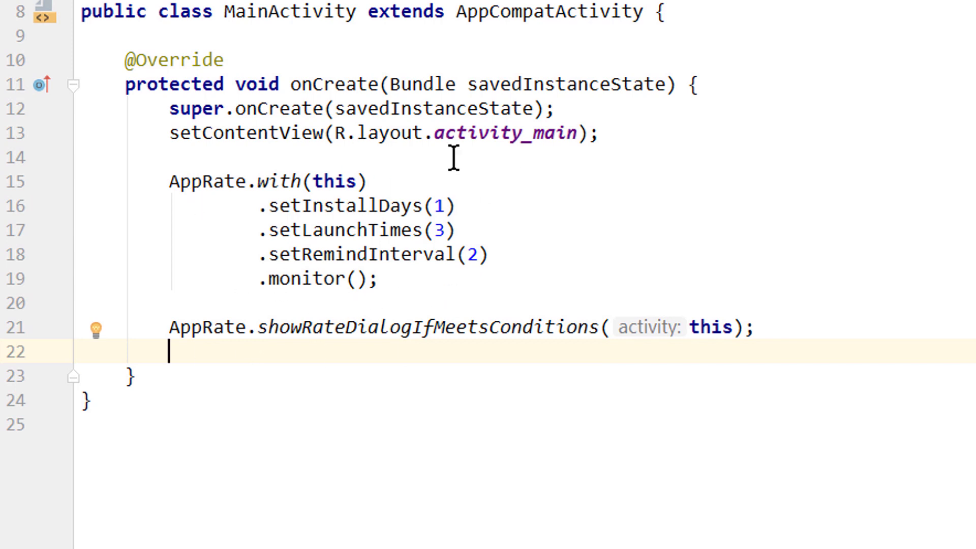
- Add AppRate.with(this).showRateDialog(this); in onCreate via code completion
text(AppRate)
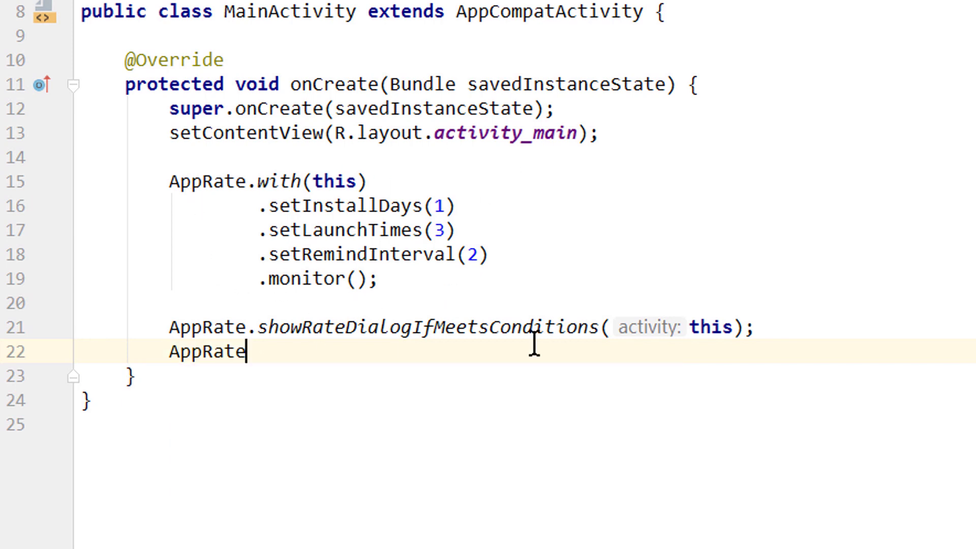
text(.with(t)
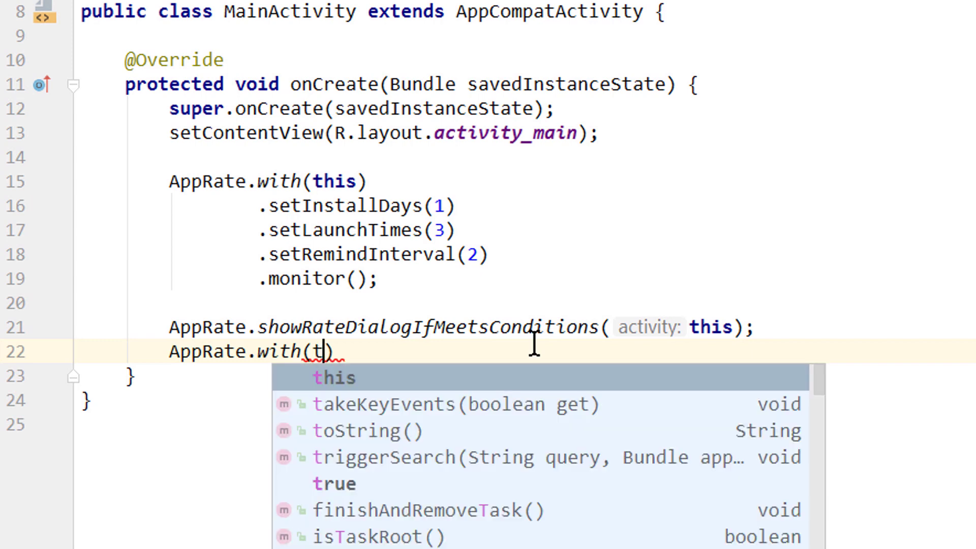
text(his).s)
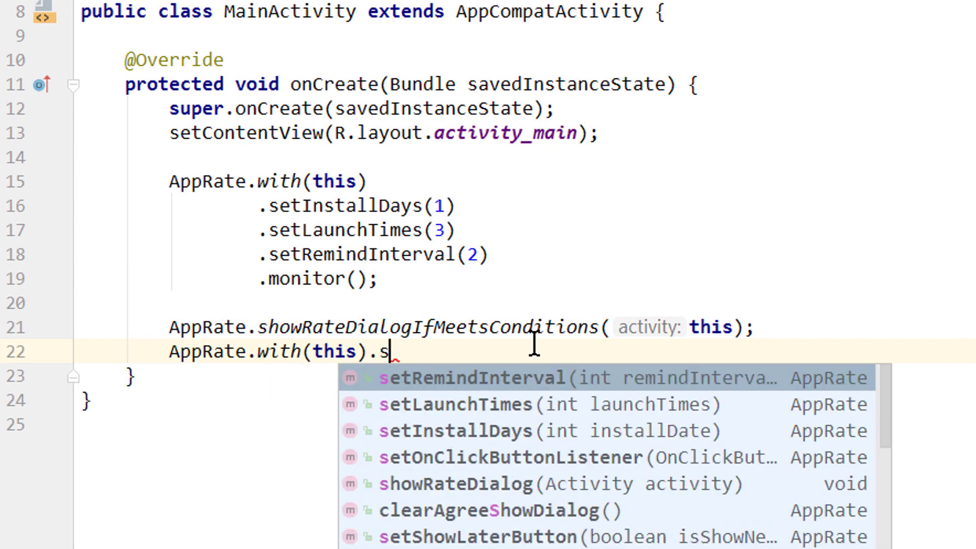
click(453, 484)
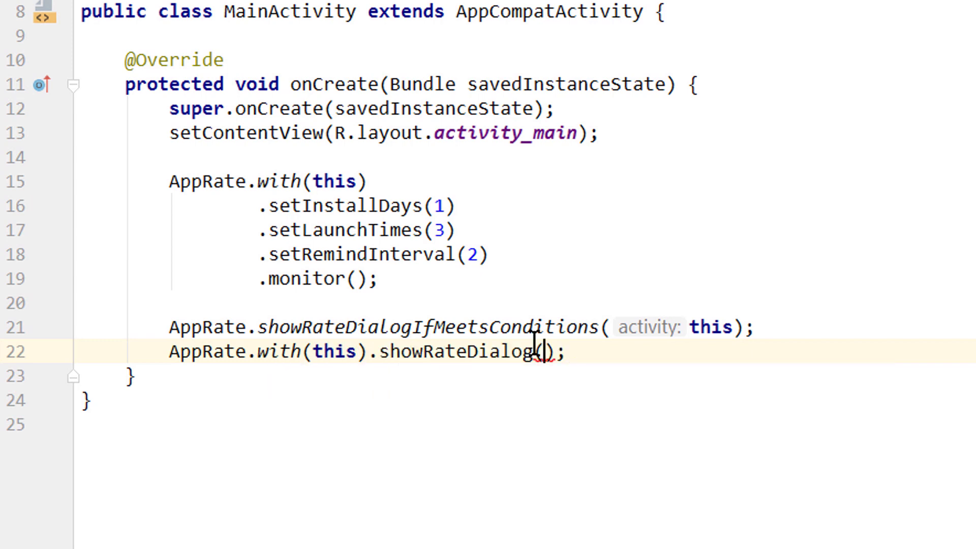
text(this)
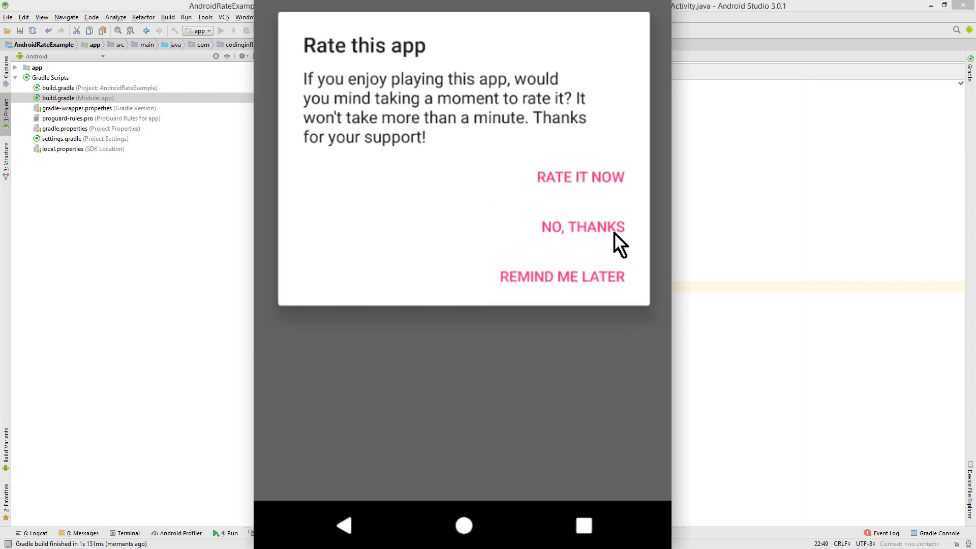
- Decline with NO, THANKS and relaunch Android Rate Example to see the dialog again
click(583, 227)
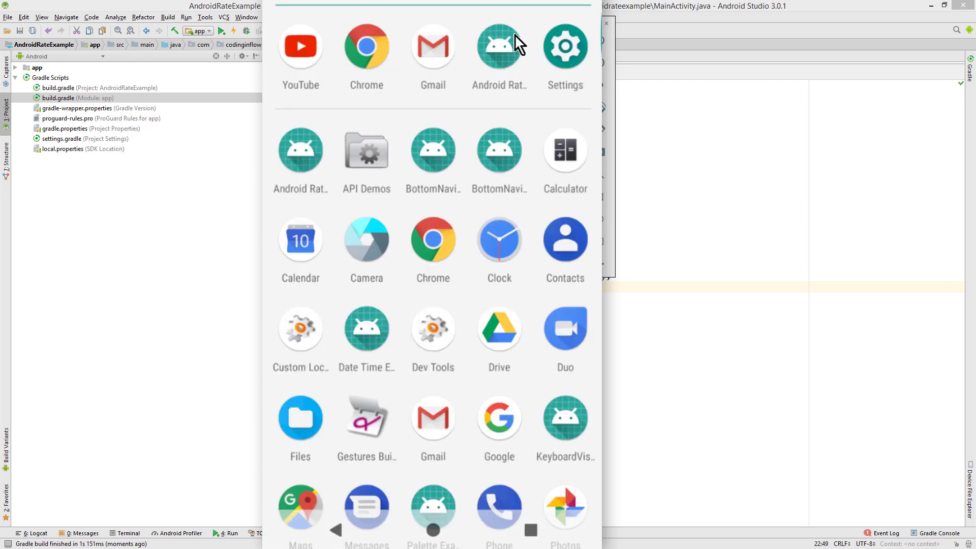
click(500, 45)
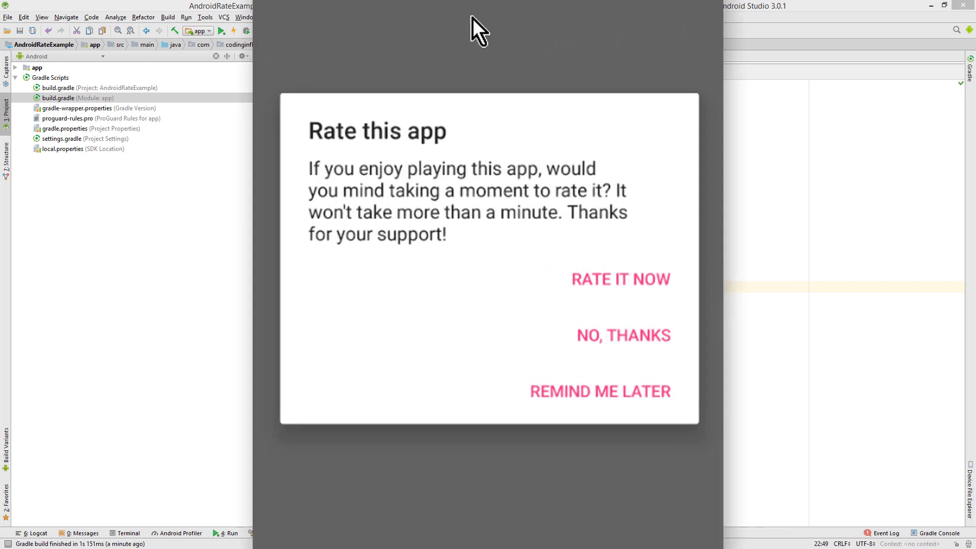
mouse_move(608, 443)
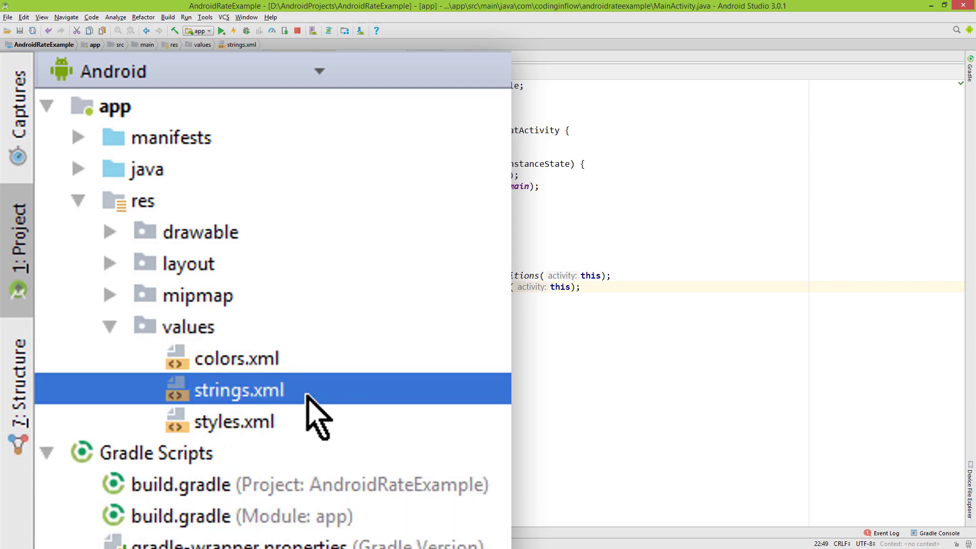
mouse_move(306, 408)
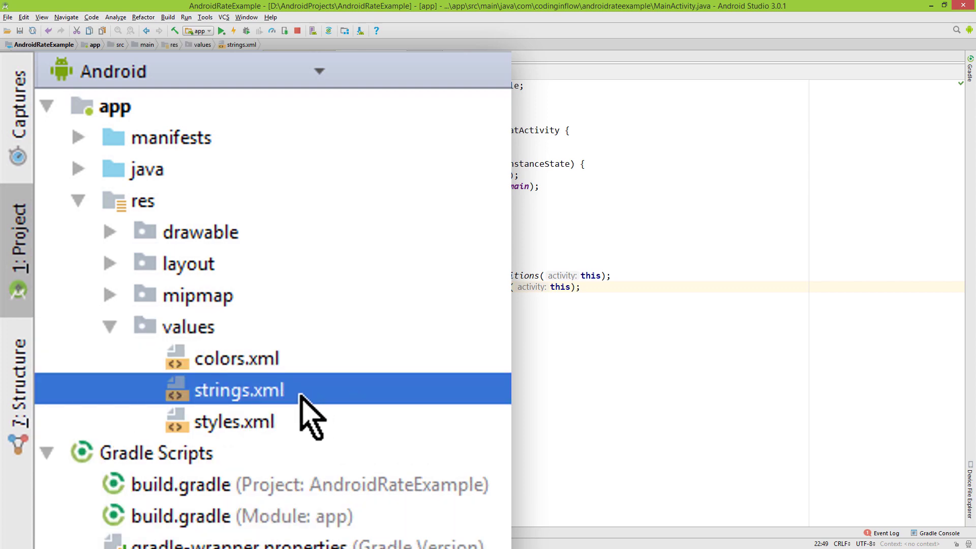
- Open strings.xml from app > res > values in the Project panel
double_click(236, 388)
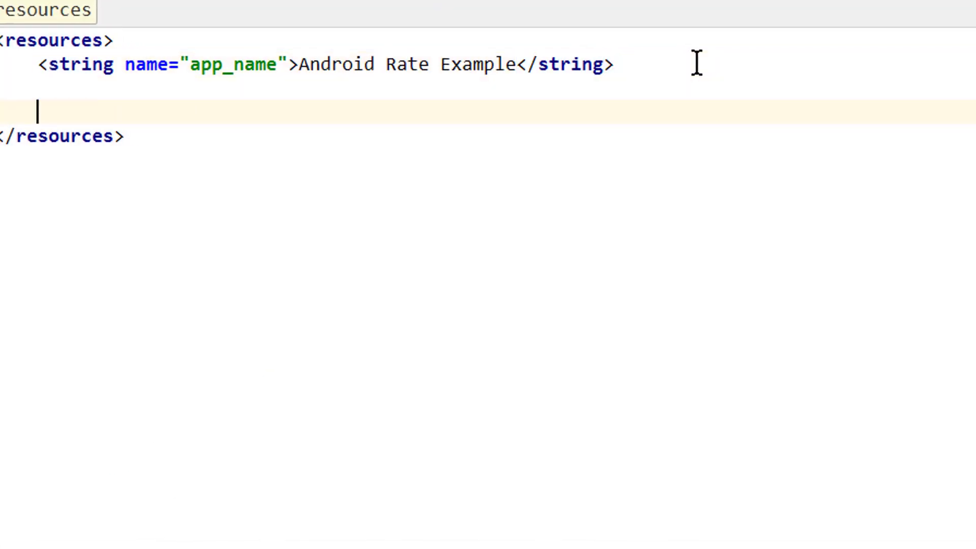
- Add rate_dialog_title 'Custom title' and a custom rate_dialog_message string
text(<string name="rate_dialog_title">Rate this app</string>)
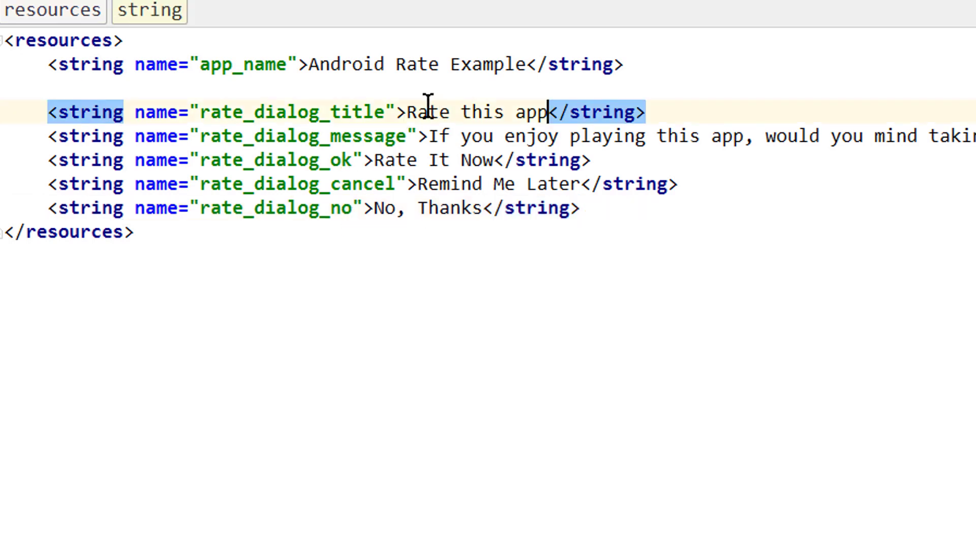
text(Custom)
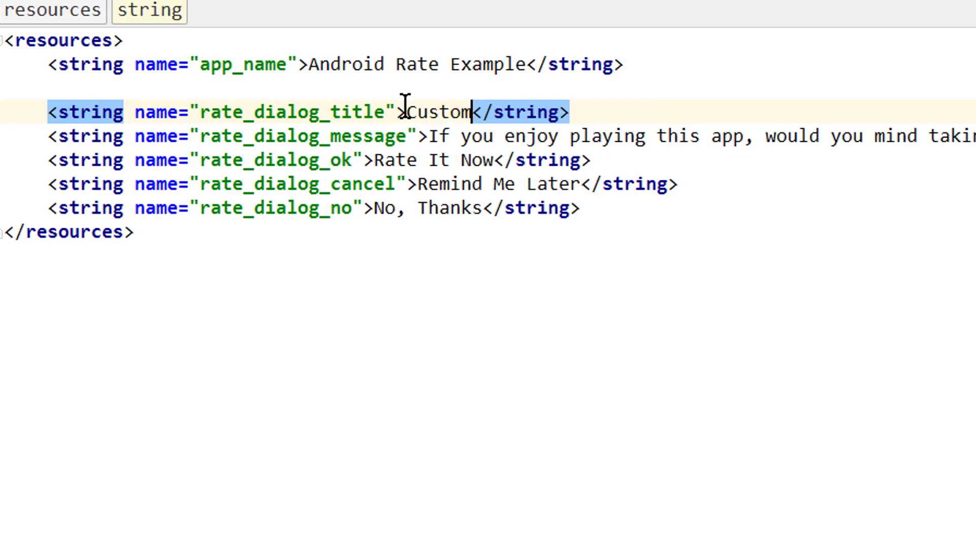
text(title)
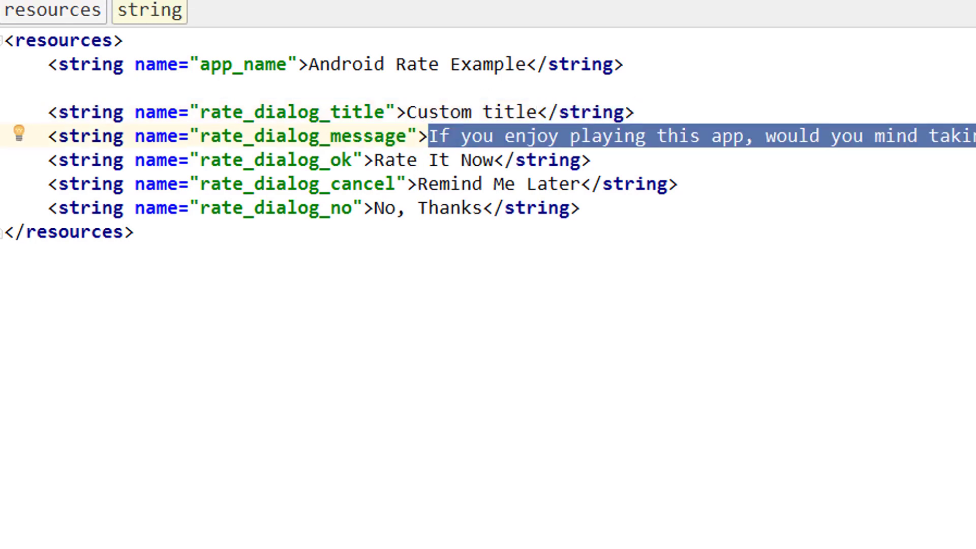
text(Custom)
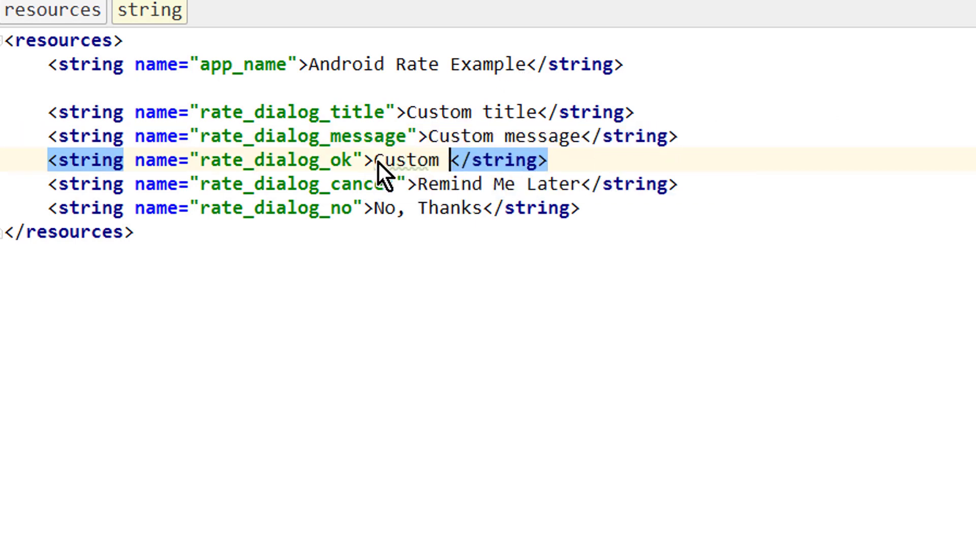
- Add button strings: 'Custom rate now', 'Custom remind later' and 'Custom no'
text(rate now)
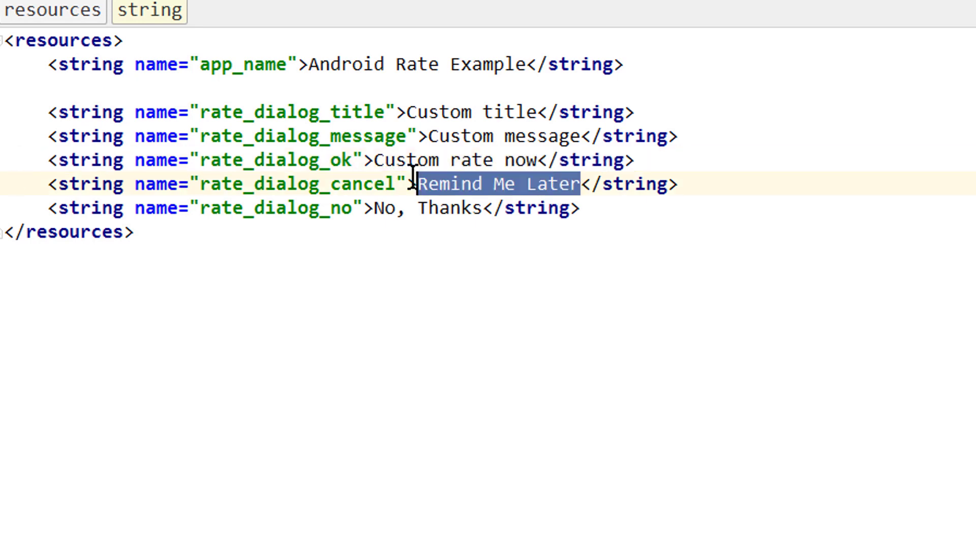
text(Custom remind)
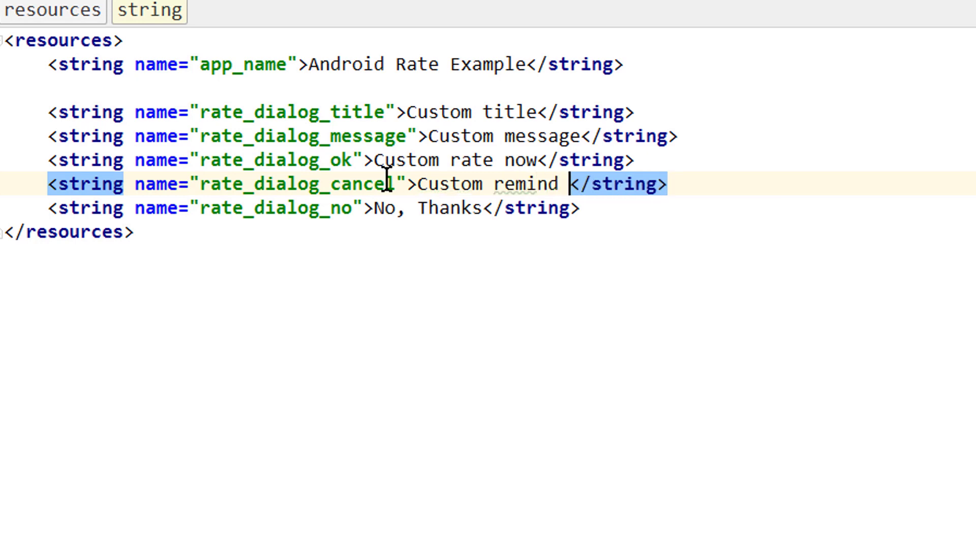
text(later)
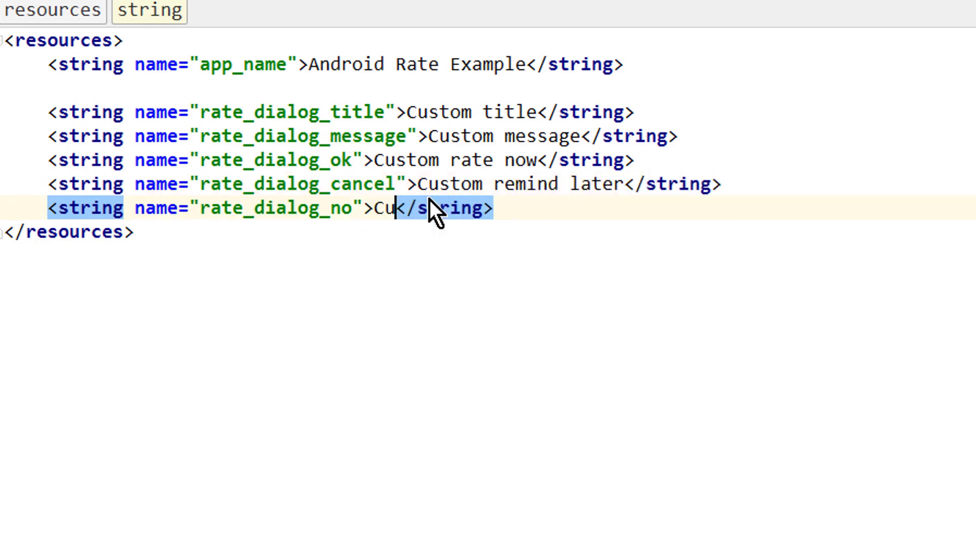
text(m no)
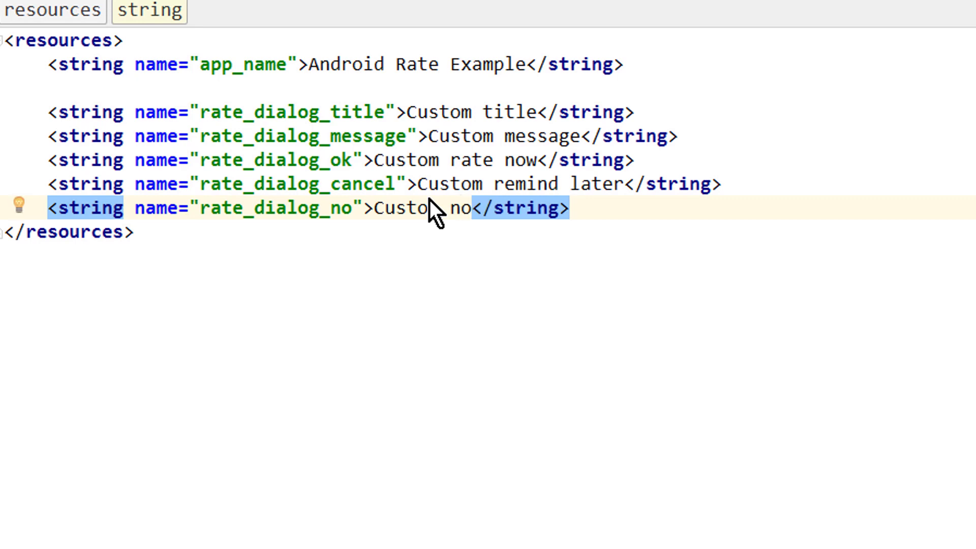